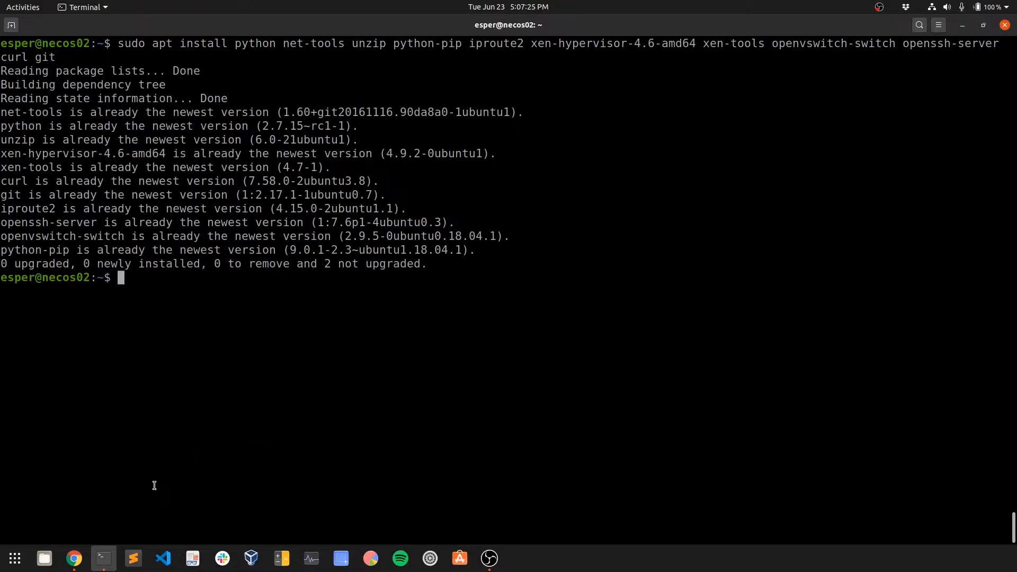
# Step: Install the paramiko and networkx pip packages from the guide's prerequisites line
pyautogui.click(74, 558)
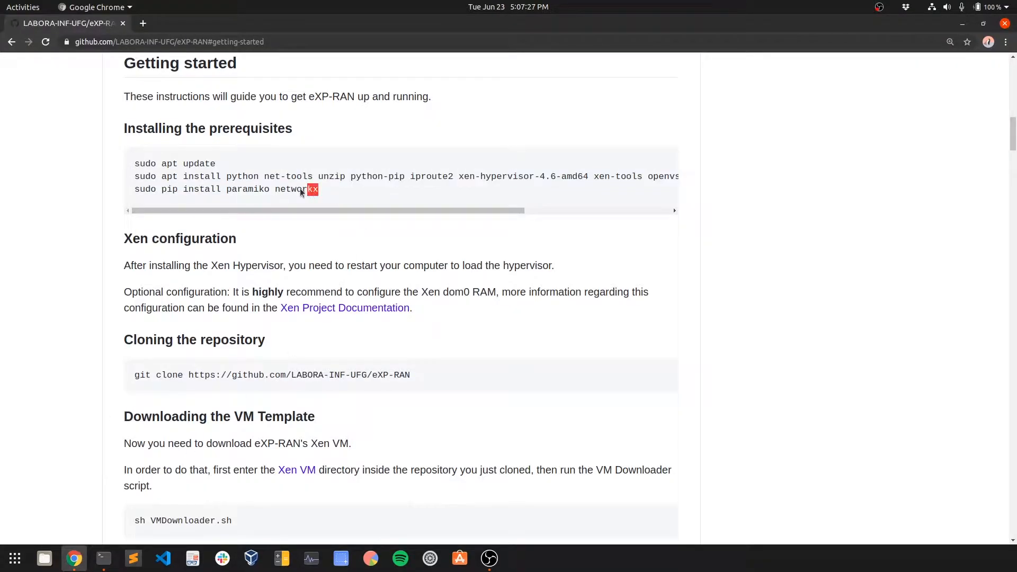
pyautogui.tripleClick(227, 188)
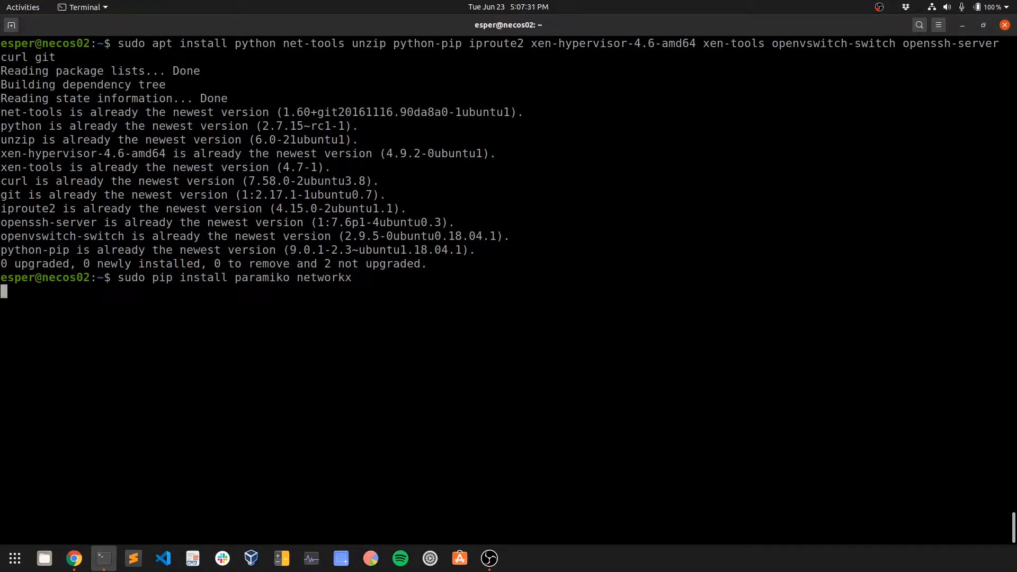
pyautogui.click(74, 558)
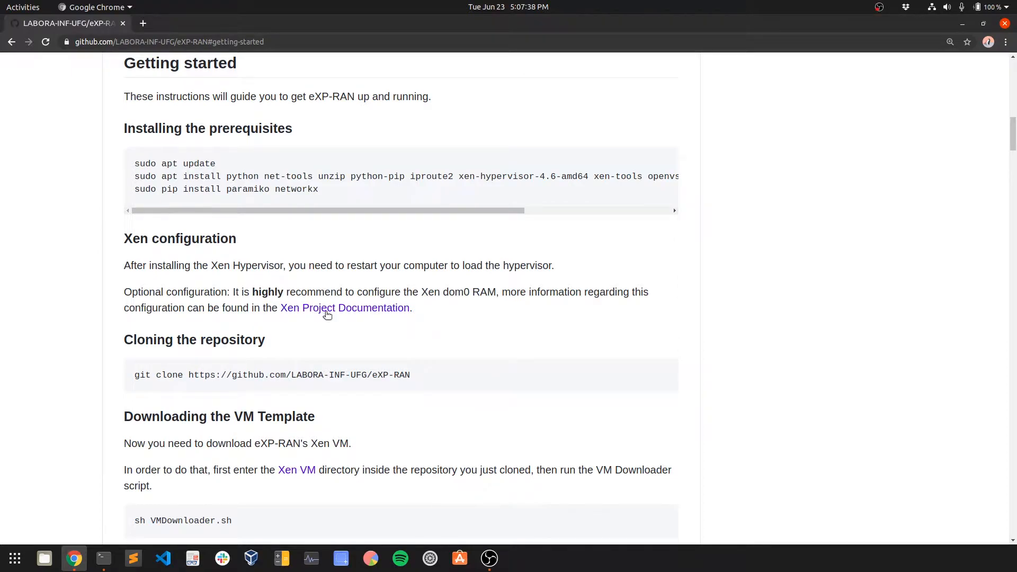
# Step: Read the Xen Project dom0 memory page, check /etc/default, and return to the guide
pyautogui.click(345, 308)
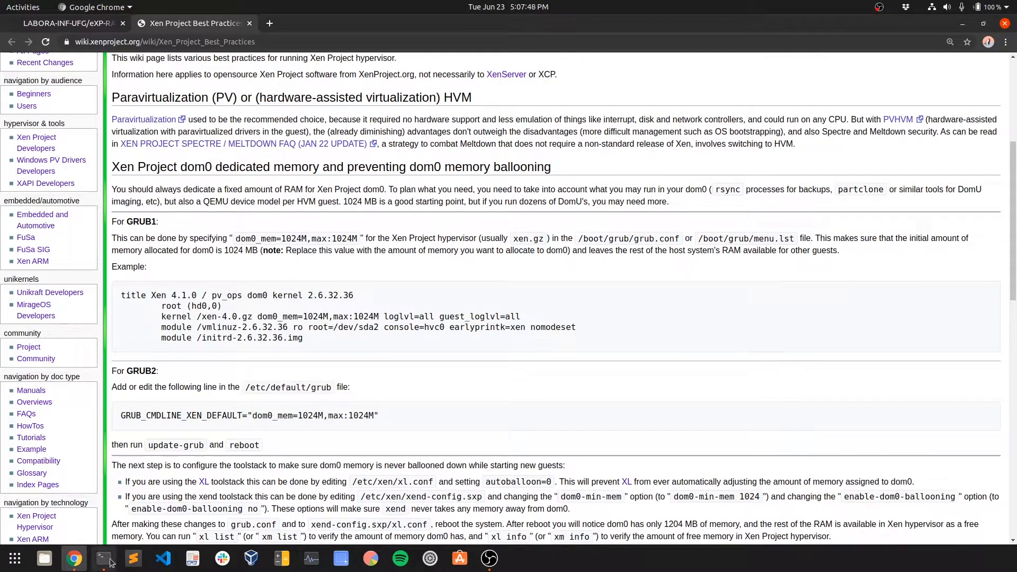
pyautogui.click(103, 558)
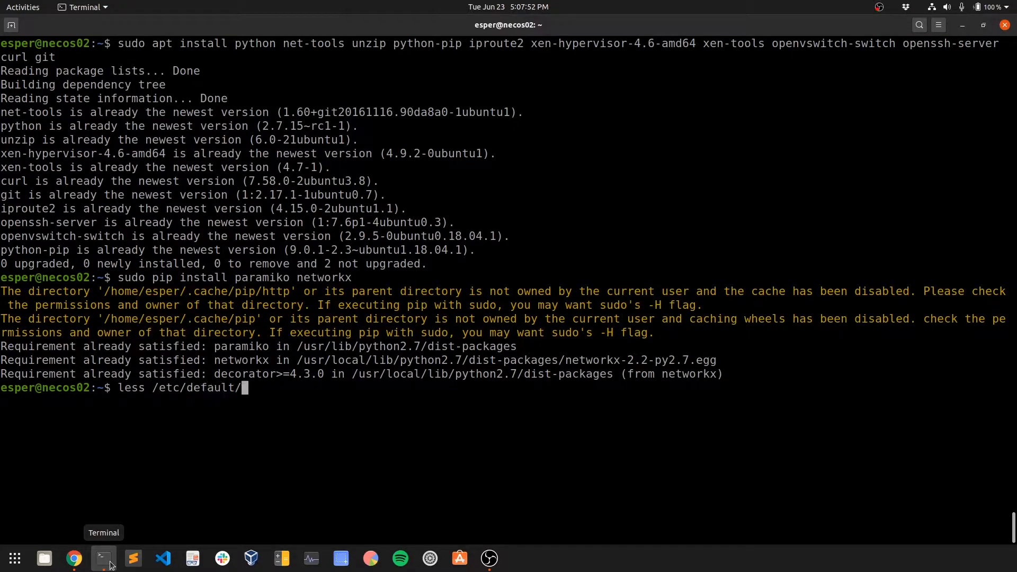
pyautogui.click(74, 558)
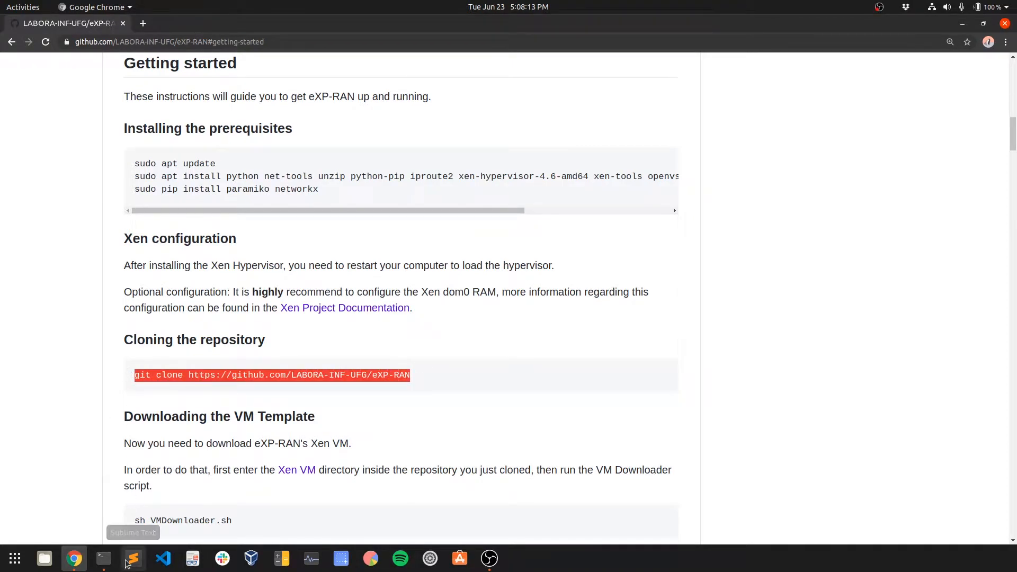
# Step: Clone eXP-RAN, run VMDownloader.sh in XenVM, and list expran-disk and expran-swap
pyautogui.click(102, 558)
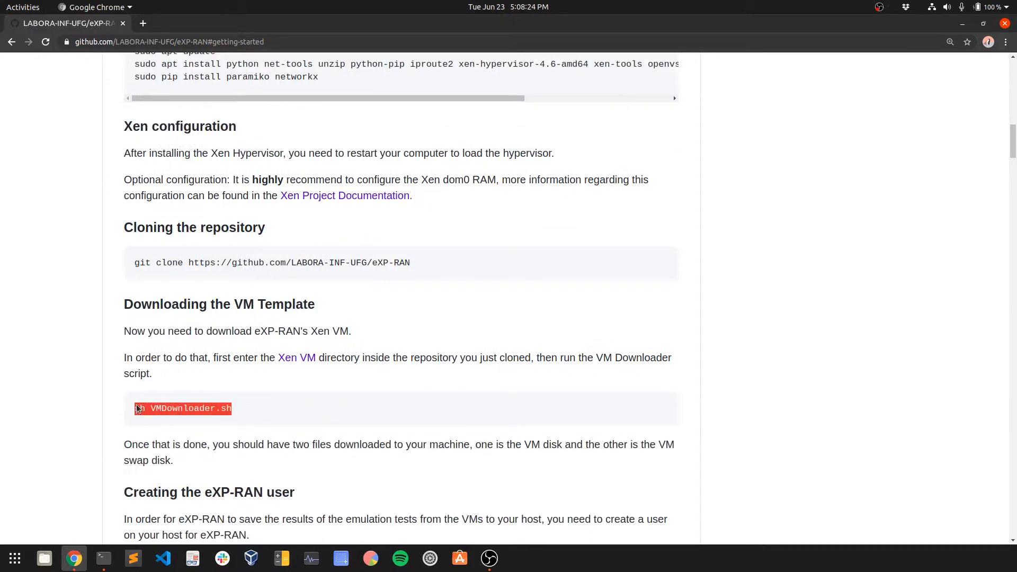
pyautogui.click(103, 558)
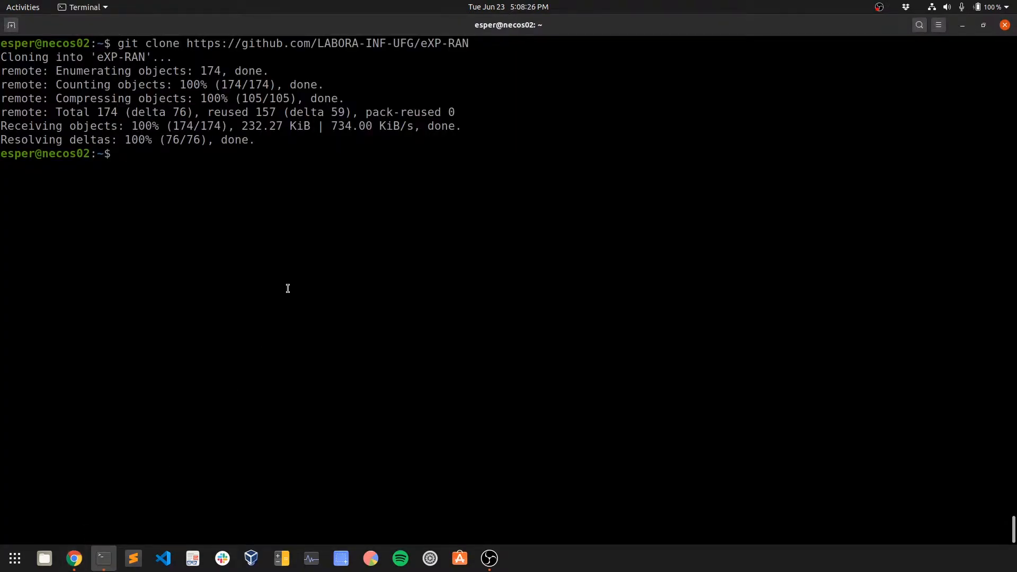
pyautogui.write('cd eXP-RAN/X')
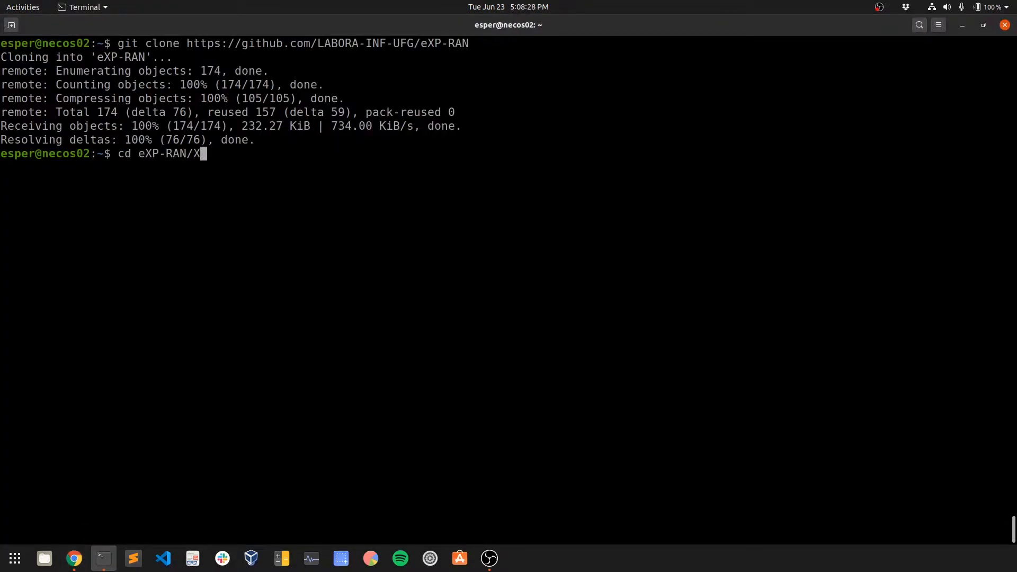
pyautogui.write('enVM/')
pyautogui.write('sh VMDownloader.sh')
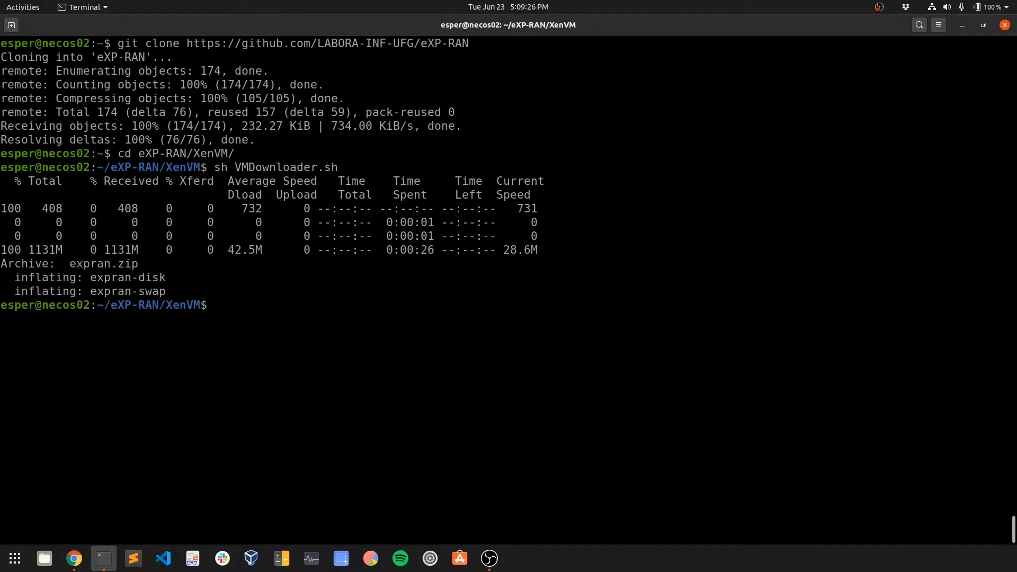
pyautogui.write('ls')
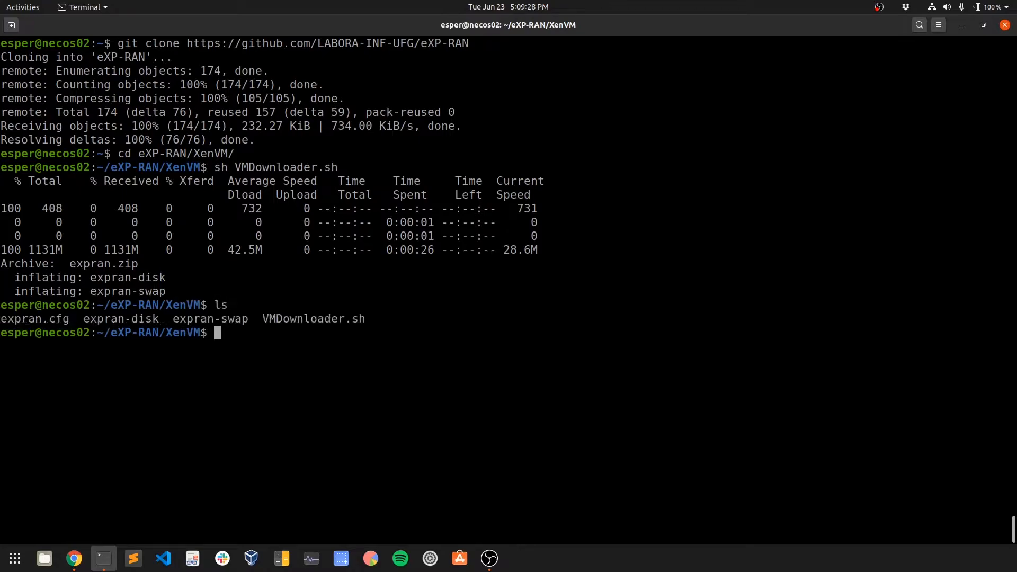
pyautogui.doubleClick(209, 319)
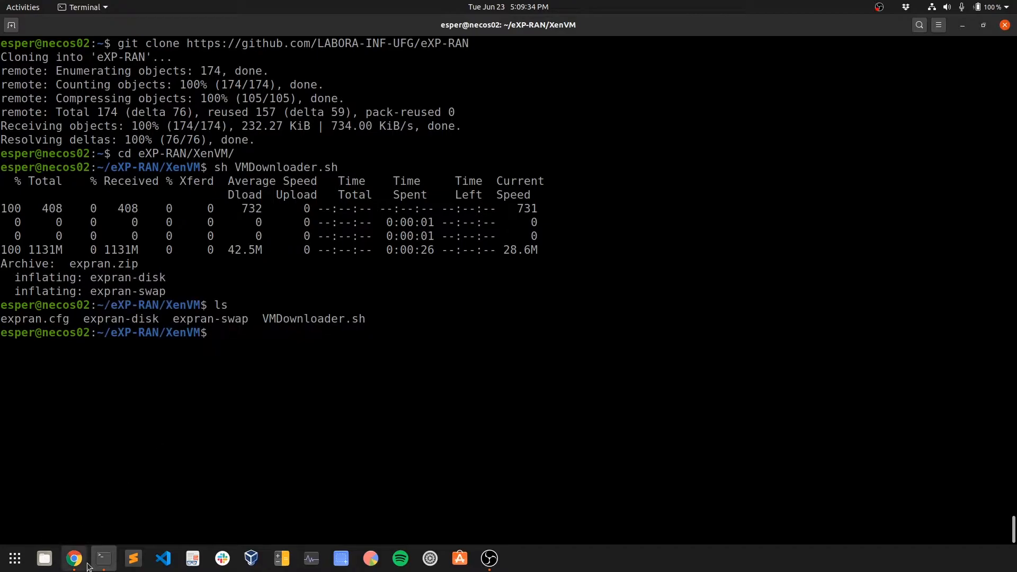
# Step: Create the expran user with useradd and set its password via 'sudo passwd expran'
pyautogui.click(73, 558)
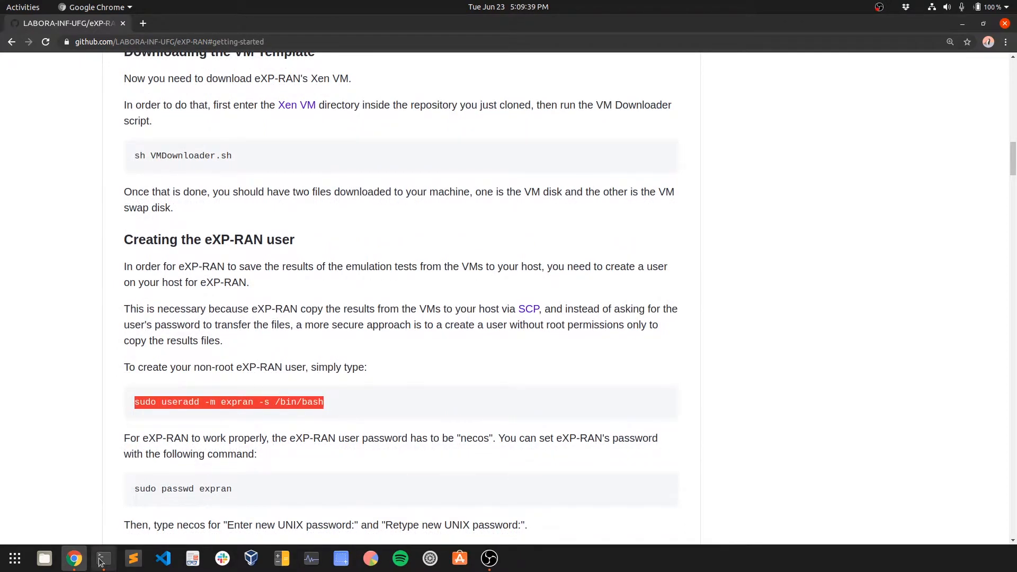
pyautogui.click(103, 558)
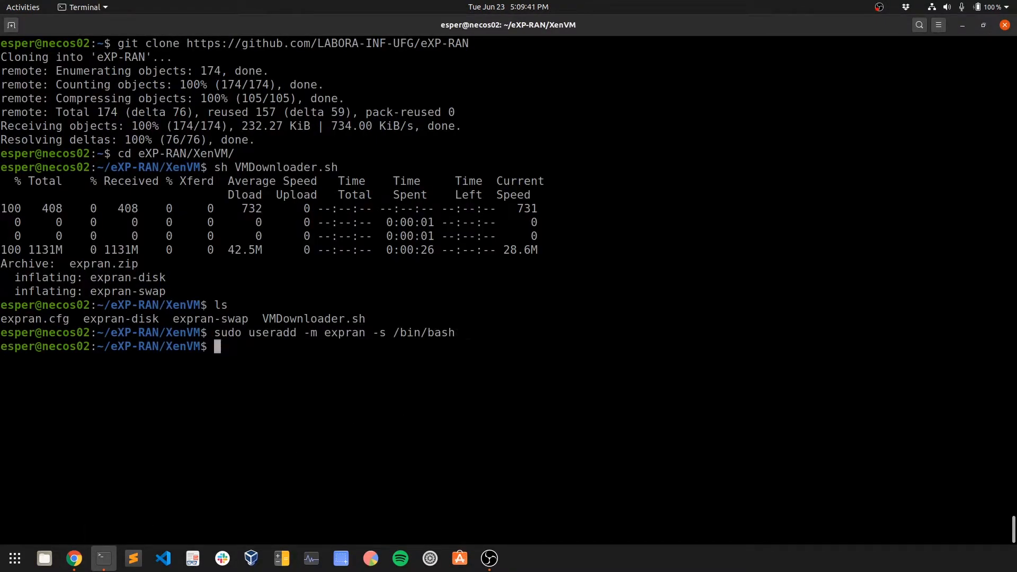
pyautogui.click(73, 558)
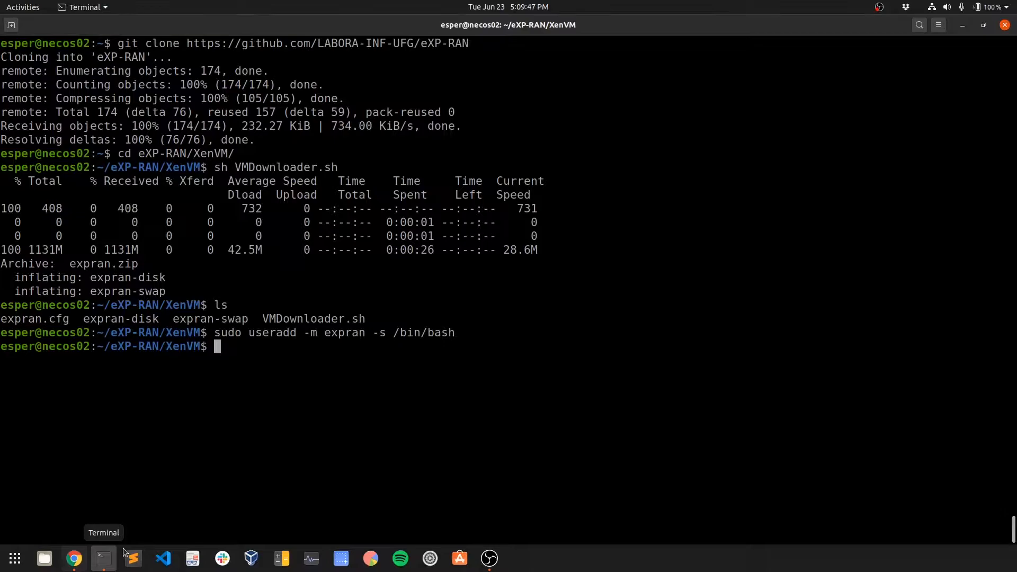
pyautogui.write('sudo passwd expran')
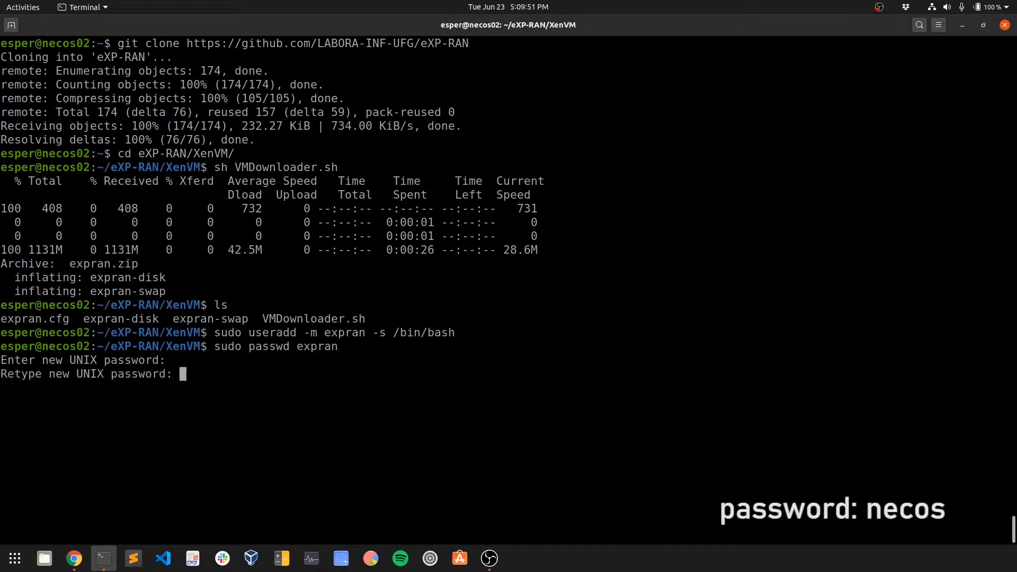
pyautogui.press('Return')
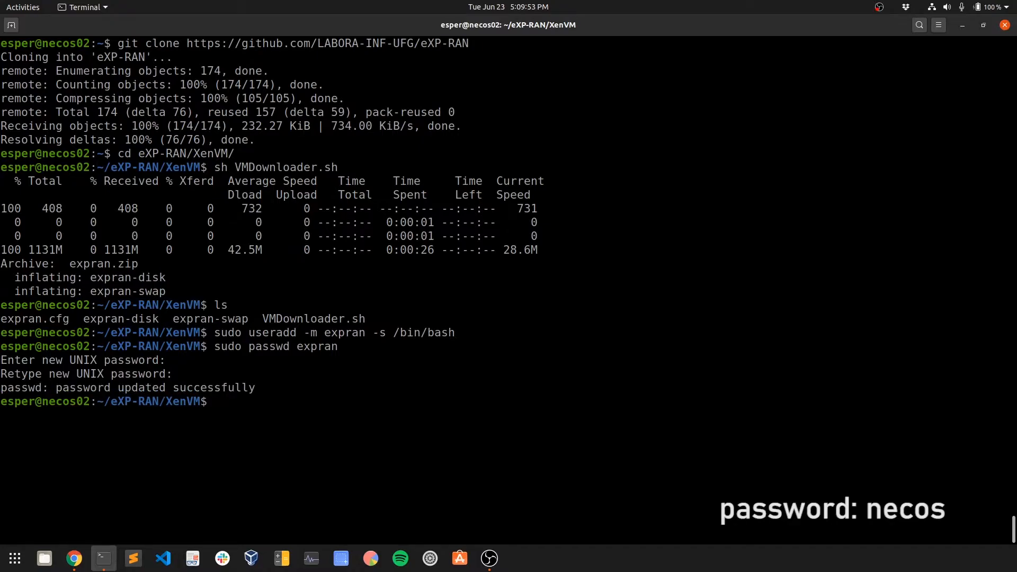
# Step: Scroll the README down to the 'Interacting with the tool' workflow figure
pyautogui.click(74, 558)
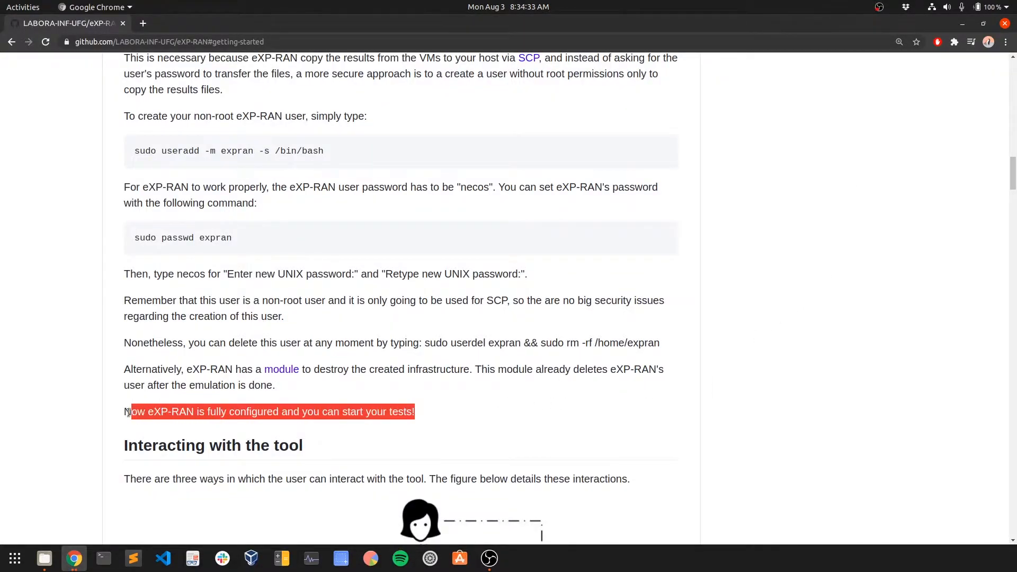
pyautogui.scroll(-3)
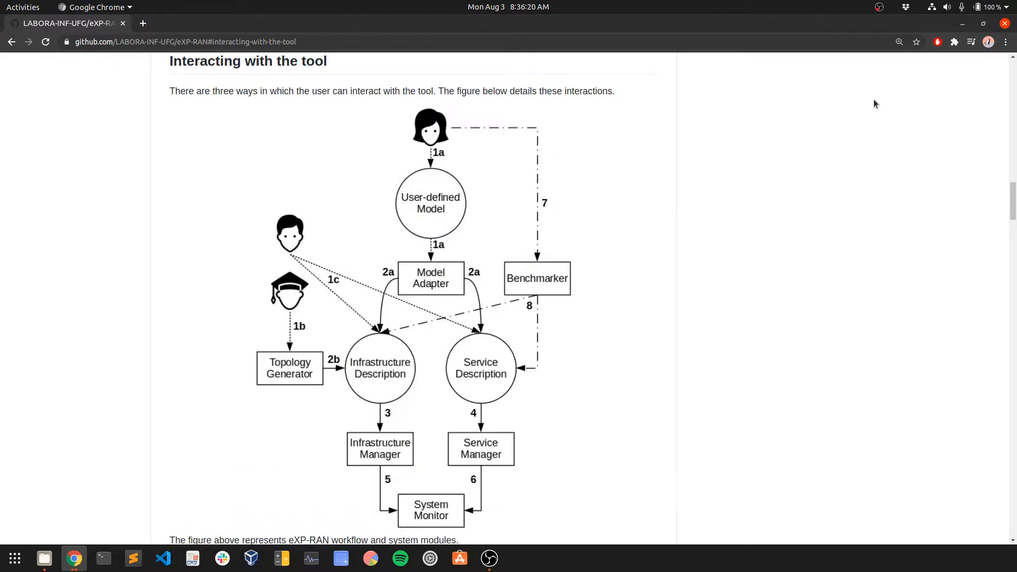
pyautogui.scroll(-3)
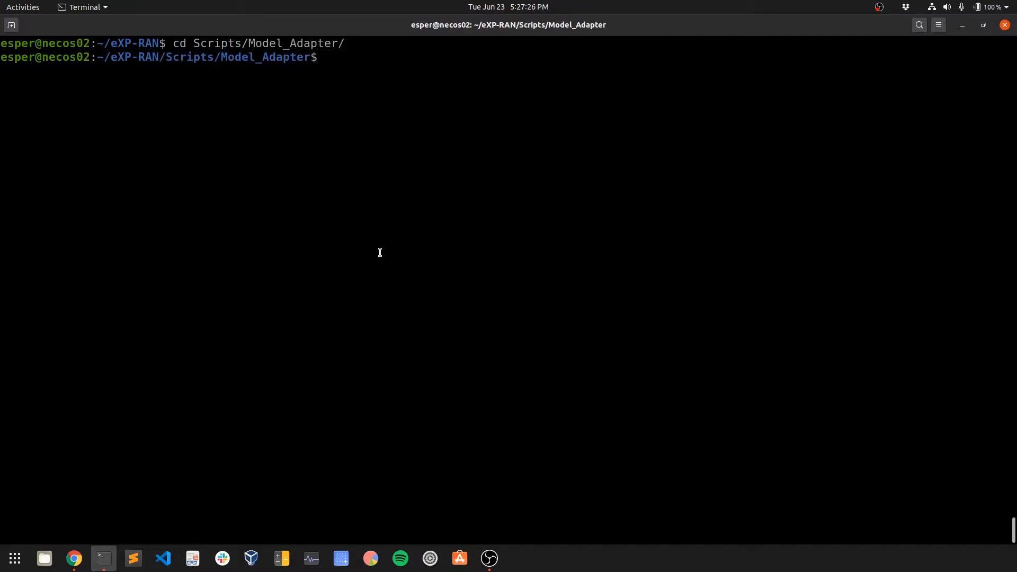
# Step: Run model_adapter.py for user Mark, then view infrastructure.json and vRAN_MEC_services.json
pyautogui.write('python model_adapter.py -u Mark -s sol_fluidran.json -t top_file.json')
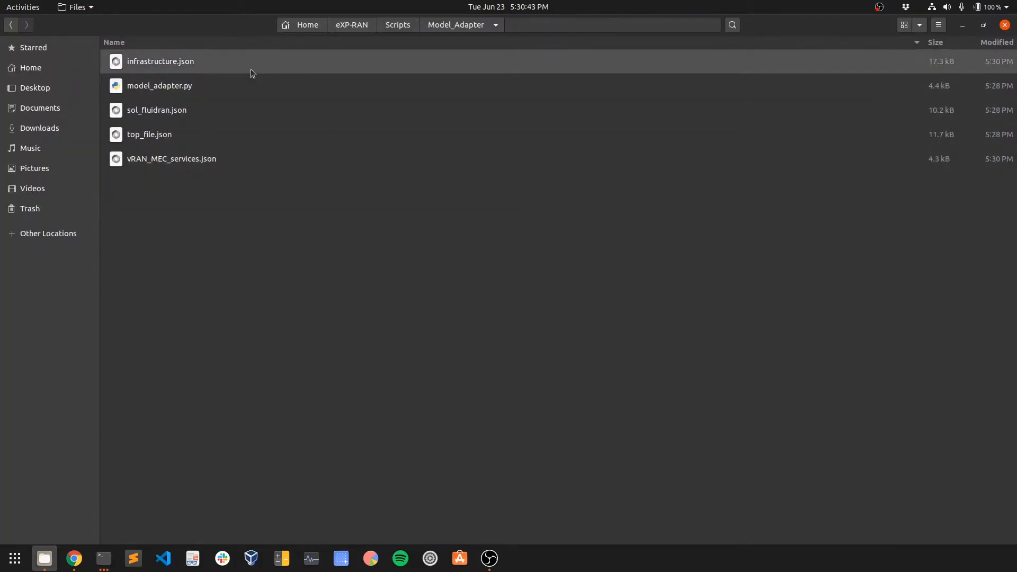
pyautogui.doubleClick(159, 61)
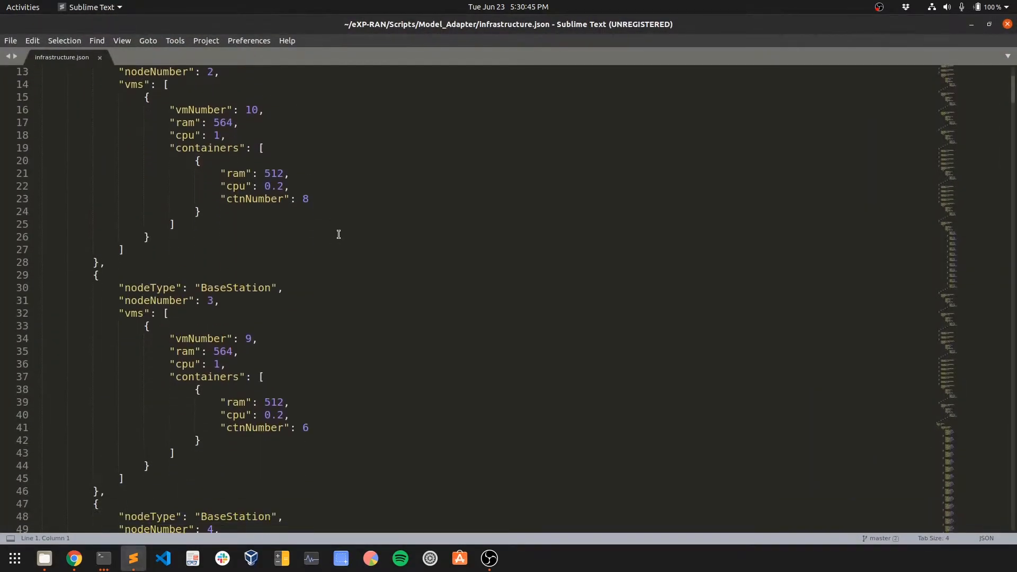
pyautogui.scroll(-3)
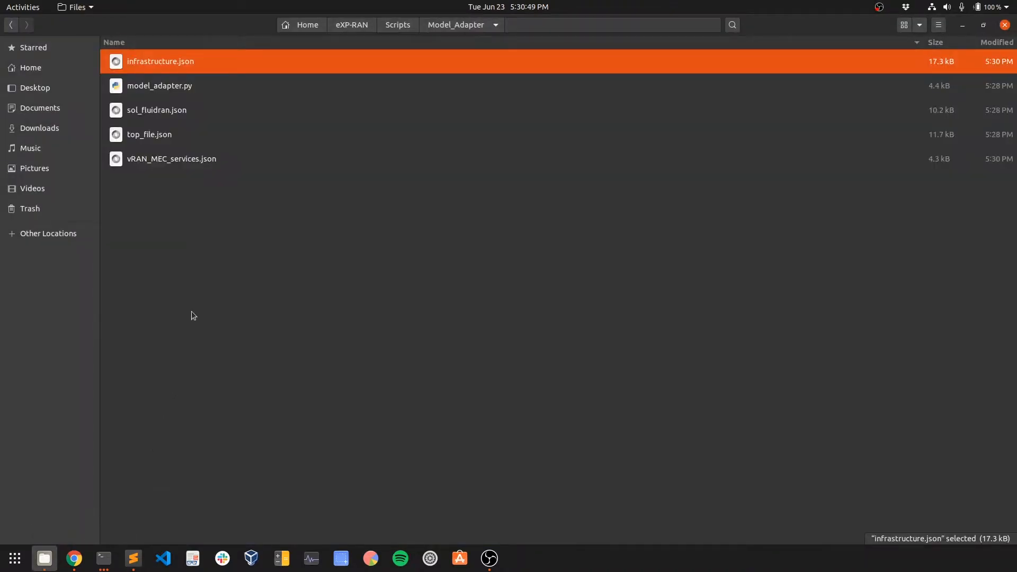
pyautogui.doubleClick(172, 158)
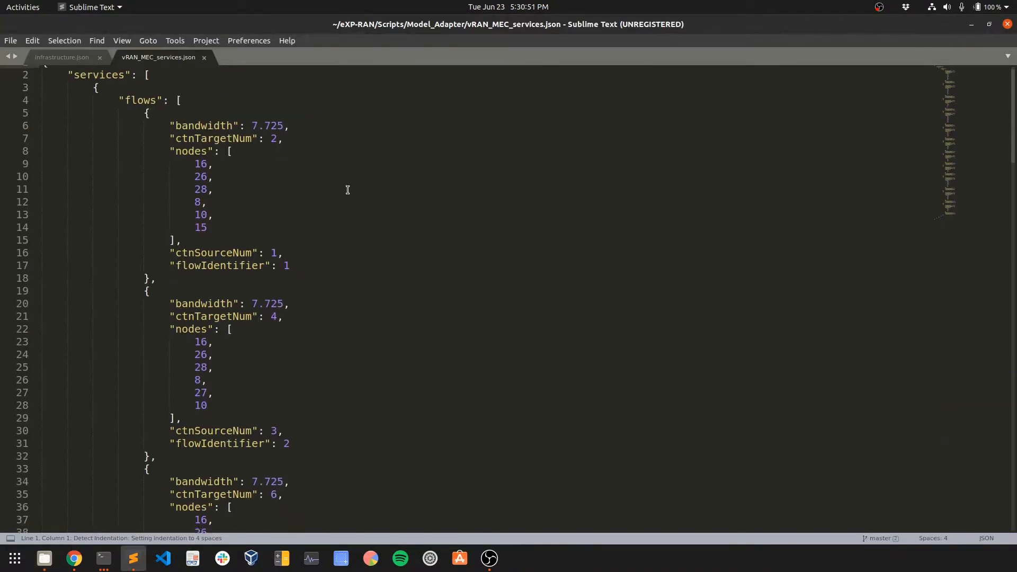
pyautogui.scroll(-3)
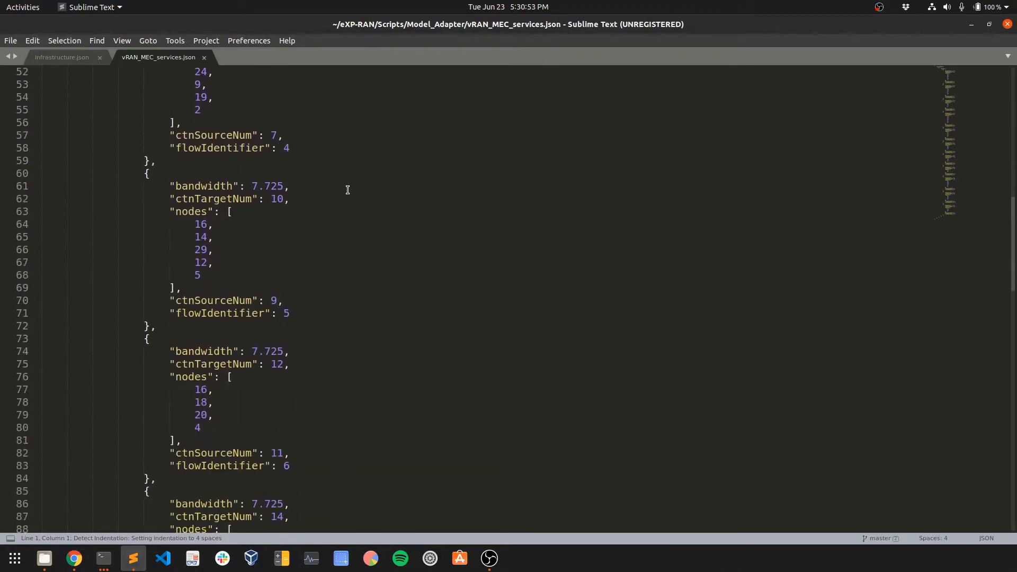
pyautogui.click(74, 559)
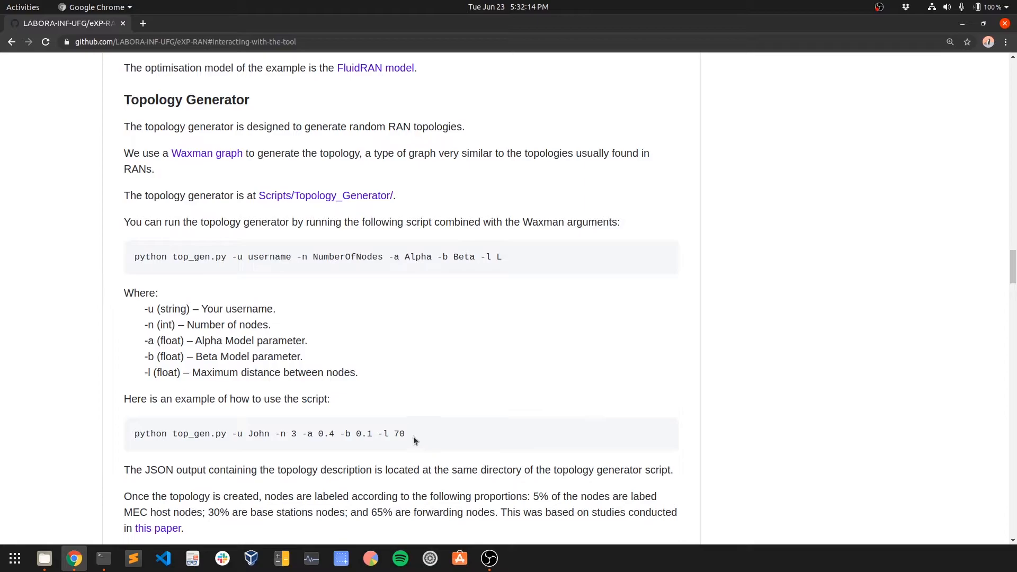
# Step: Run top_gen.py -u John -n 3 -a 0.4 -b 0.1 -l 70 and confirm topology.json was created
pyautogui.click(103, 558)
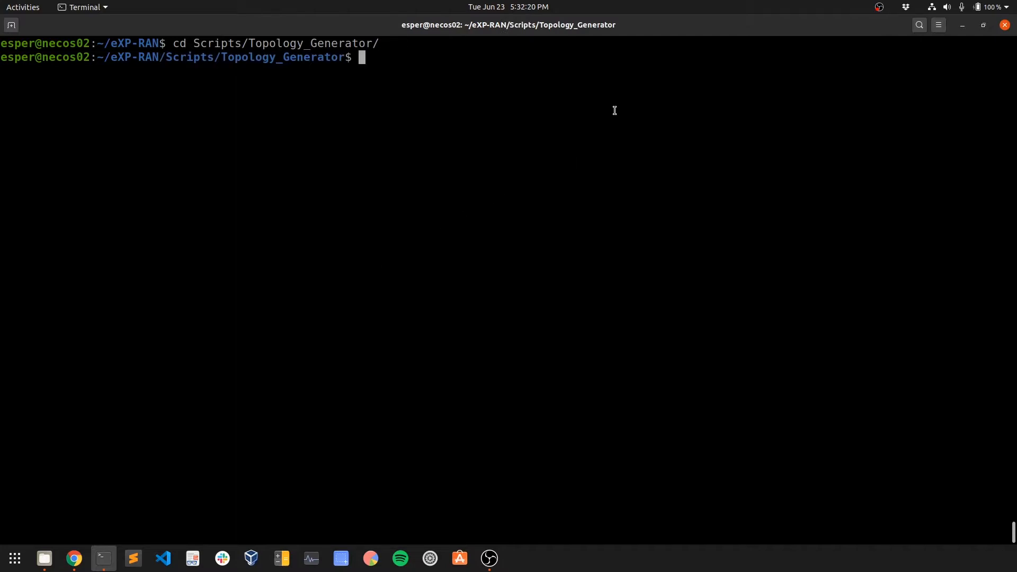
pyautogui.write('python top_gen.py -u John -n 3 -a 0.4 -b 0.1 -l 70')
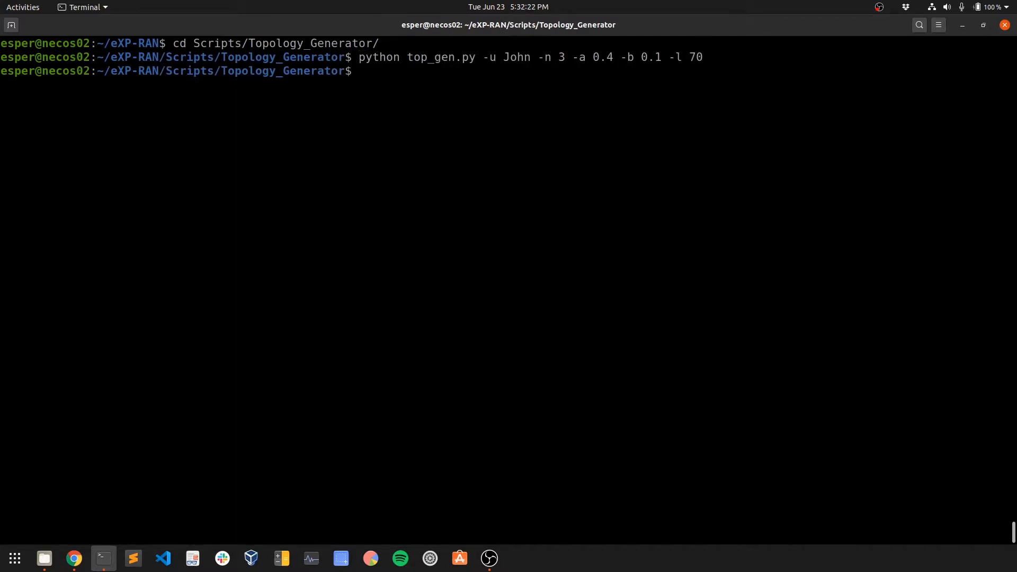
pyautogui.write('ls')
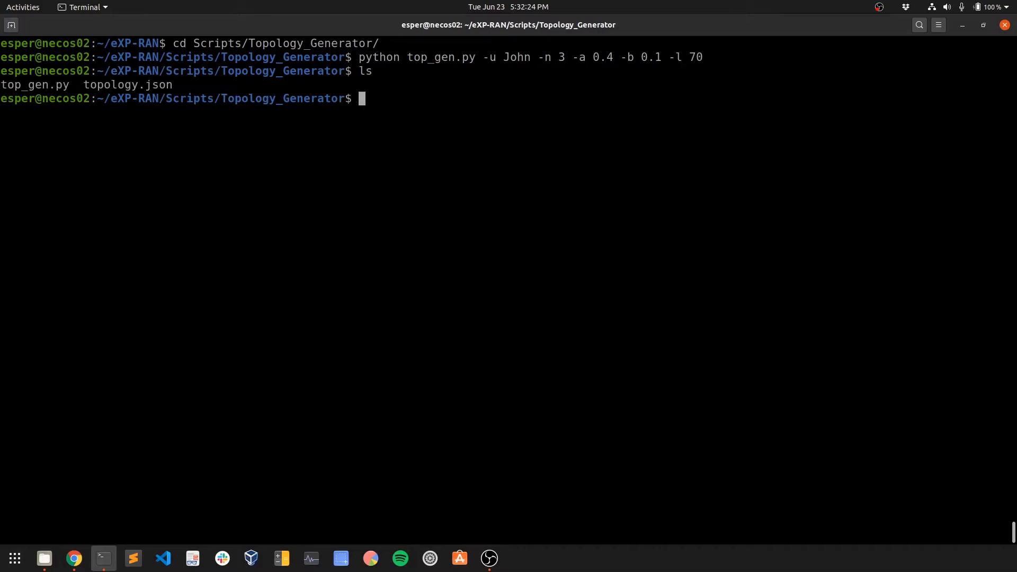
pyautogui.doubleClick(128, 85)
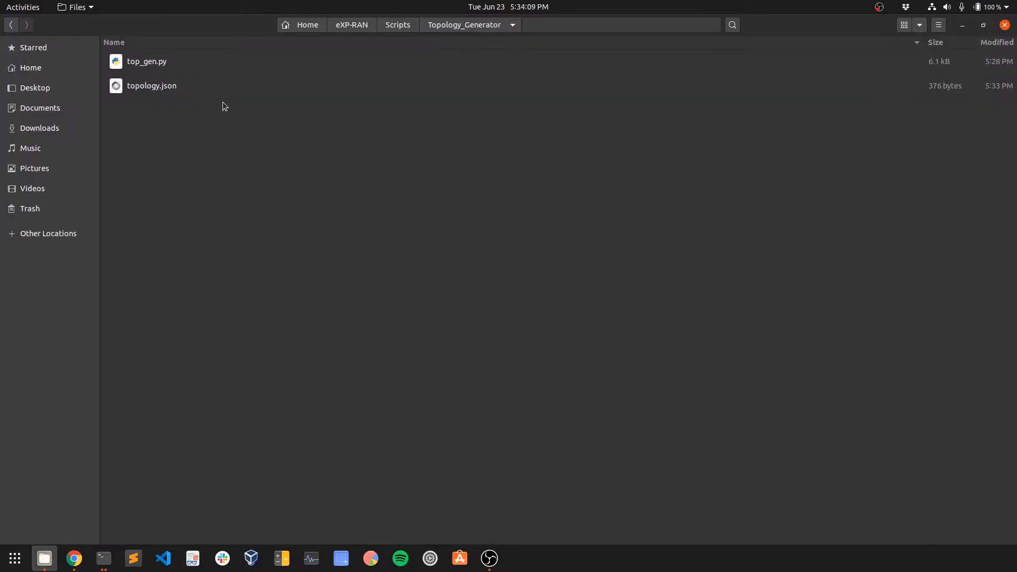
# Step: View the generated topology.json nodes and links in Sublime Text
pyautogui.doubleClick(151, 85)
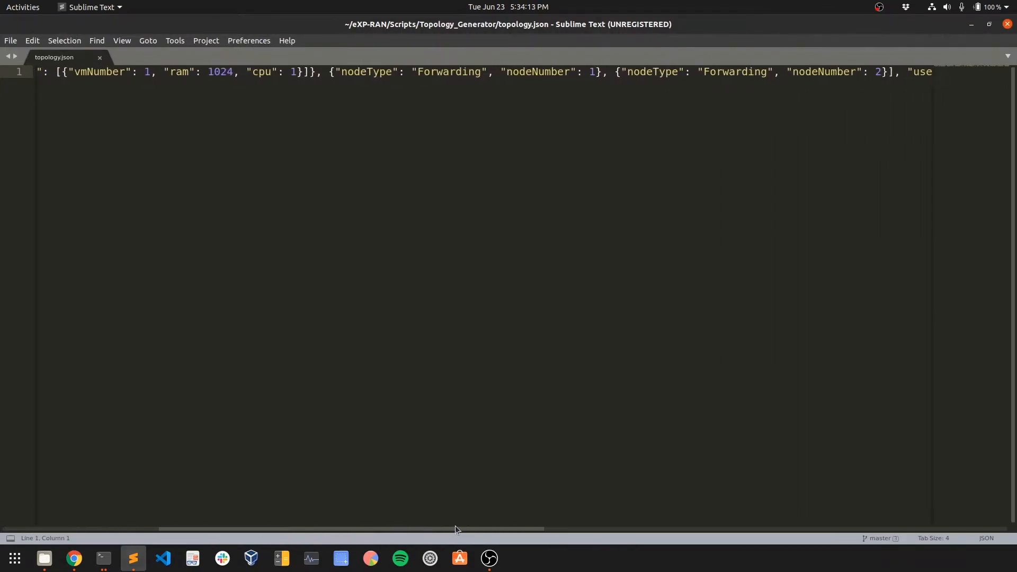
pyautogui.hscroll(3)
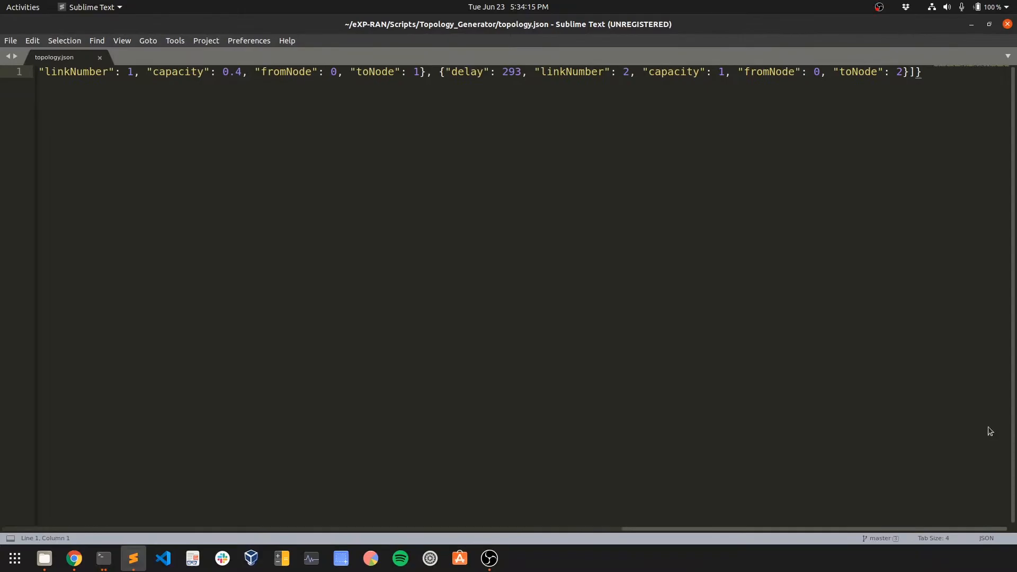
pyautogui.click(74, 558)
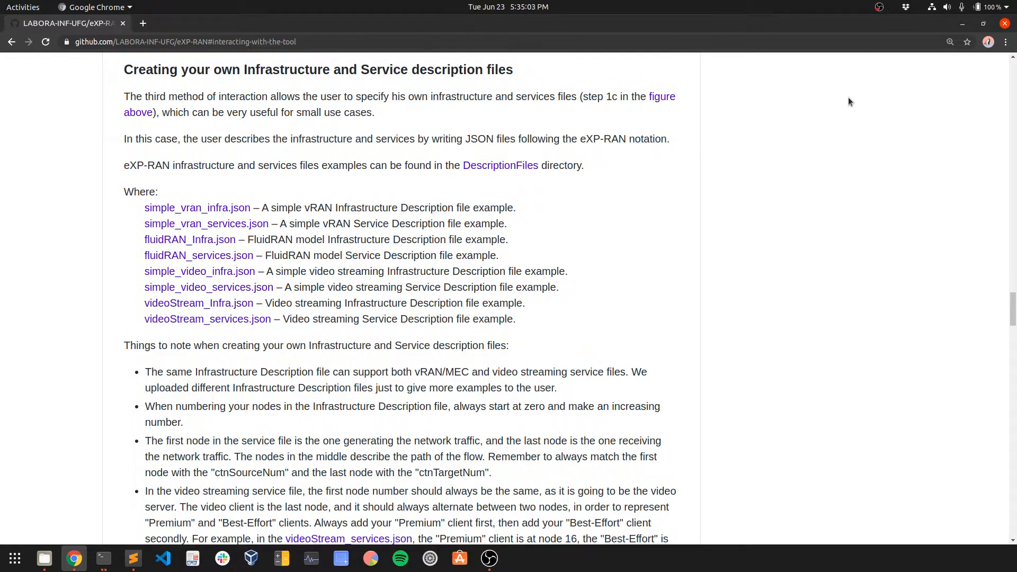
# Step: Browse the simple_video_services, simple_vran_services and simple_video_infra examples, then select the benchmarker command
pyautogui.rightClick(207, 223)
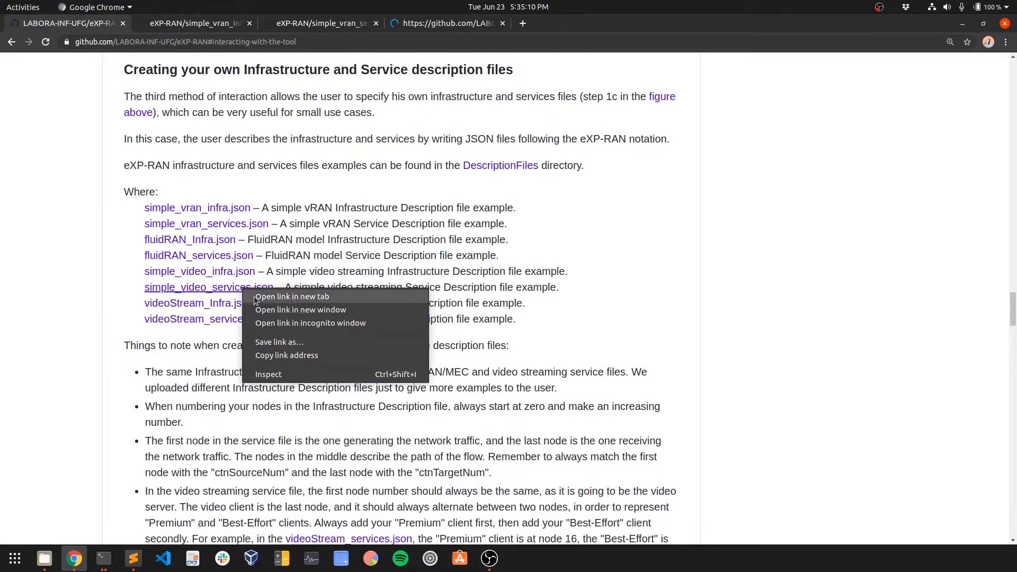
pyautogui.click(293, 296)
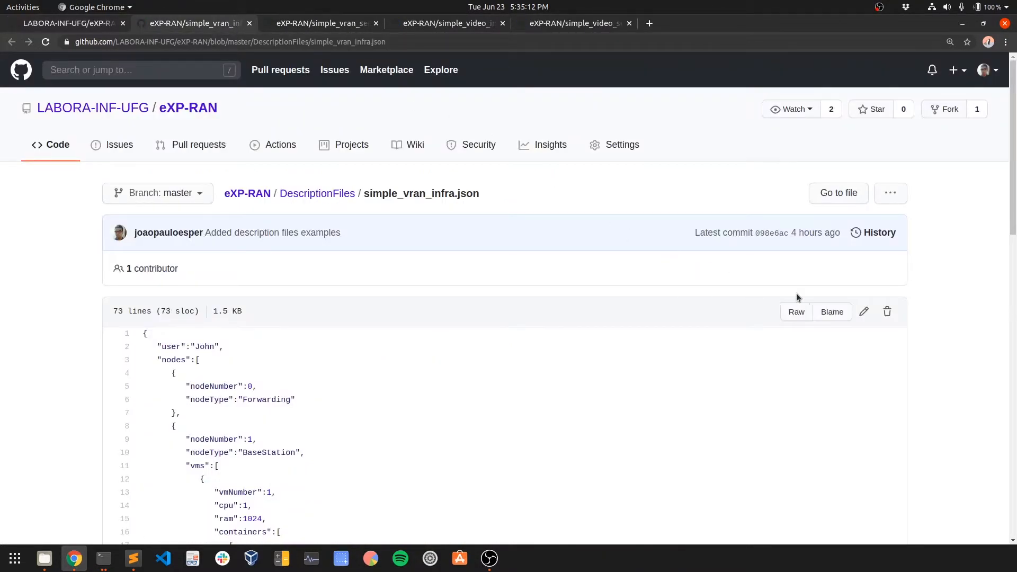
pyautogui.scroll(-3)
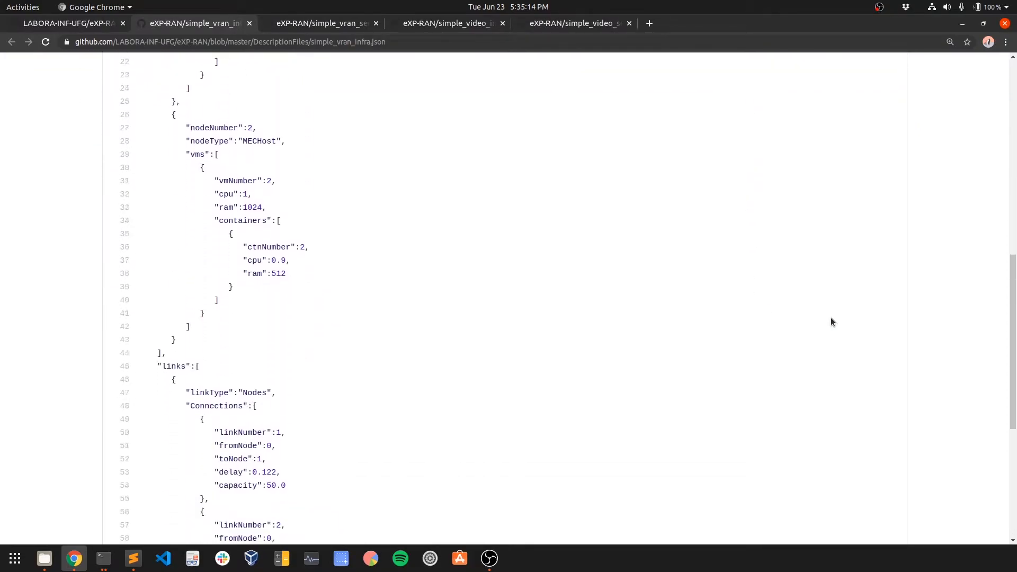
pyautogui.click(321, 22)
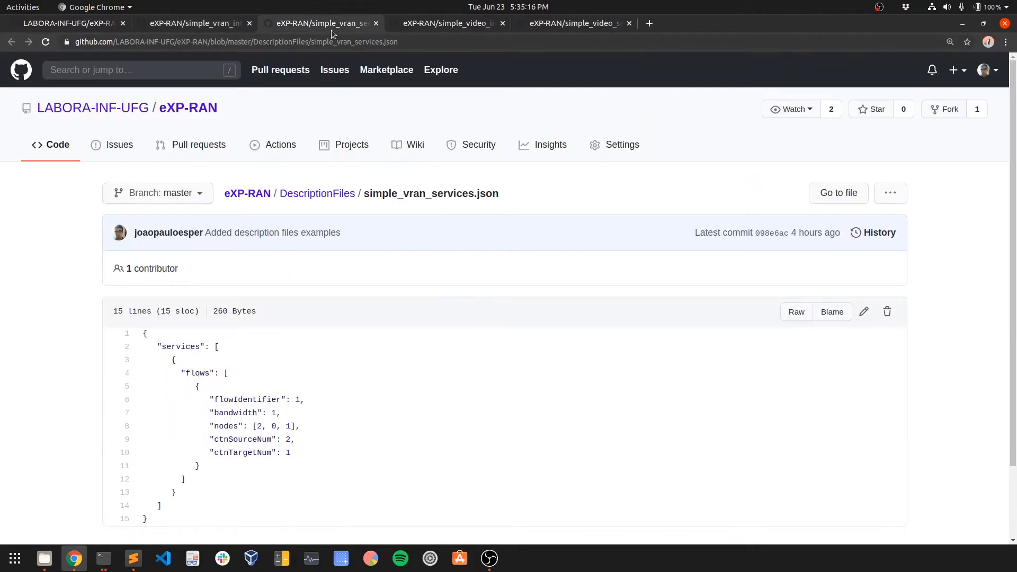
pyautogui.click(446, 24)
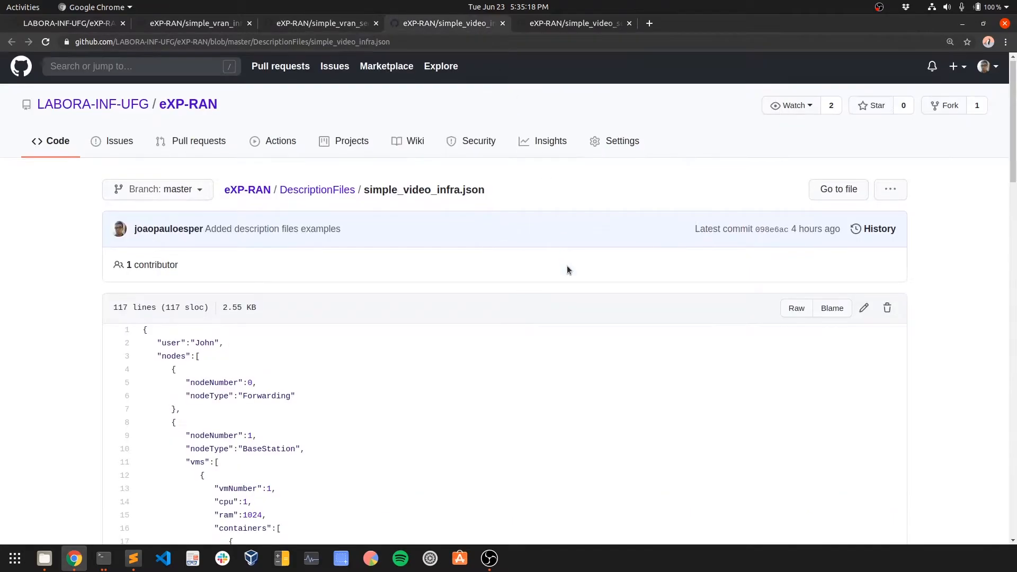
pyautogui.scroll(-3)
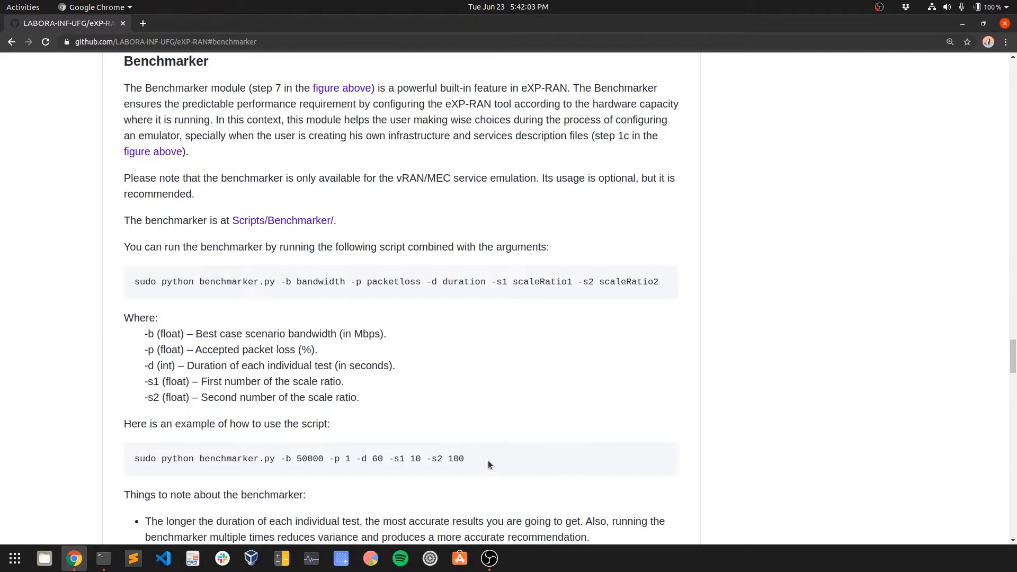
pyautogui.tripleClick(298, 458)
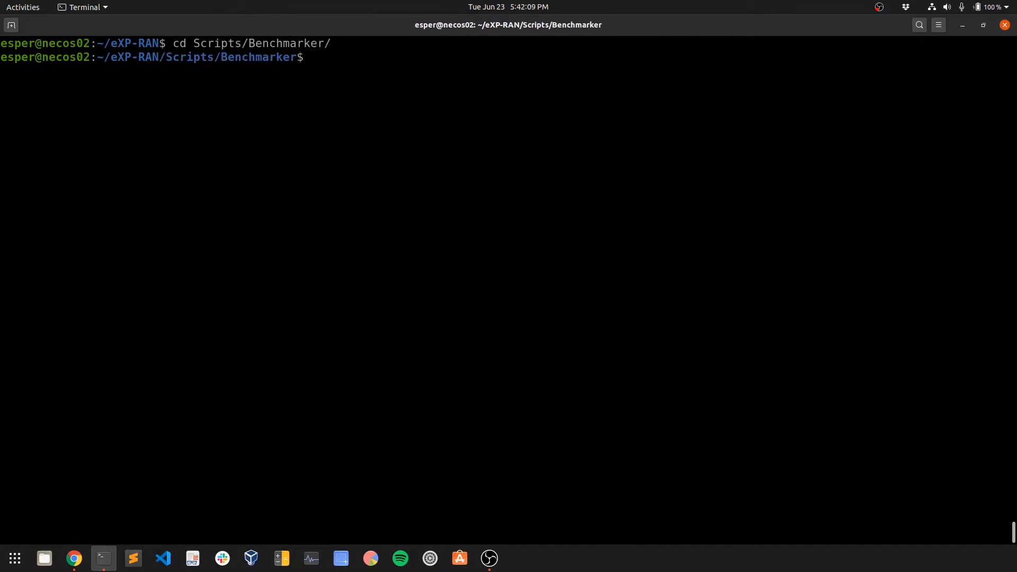
# Step: Run benchmarker.py -b 50000 -p 1 -d 60 -s1 10 -s2 100 and get 0.1/0.3 vCPU recommendation
pyautogui.write('sudo python benchmarker.py -b 50000 -p 1 -d 60 -s1 10 -s2 100')
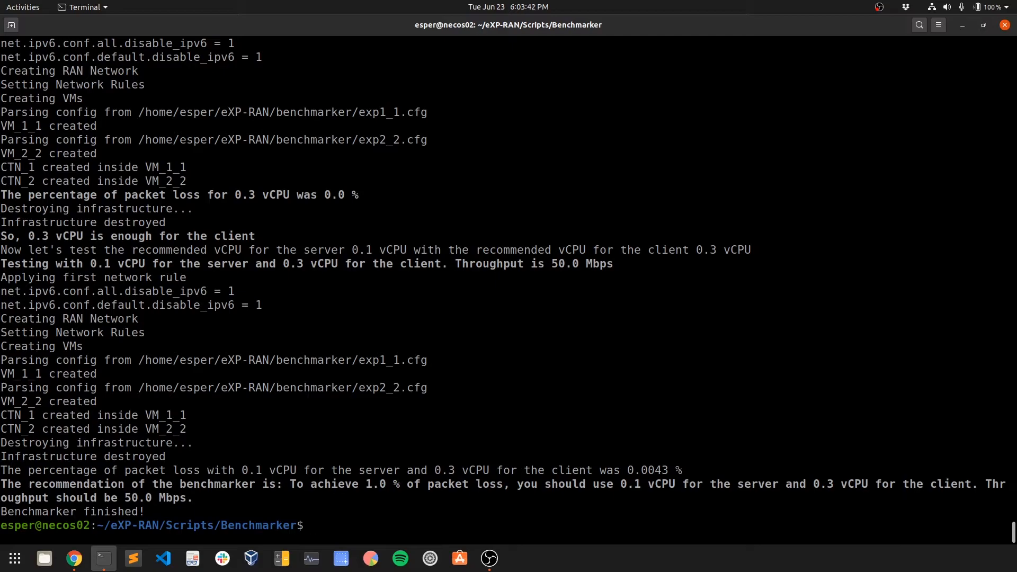
pyautogui.click(74, 558)
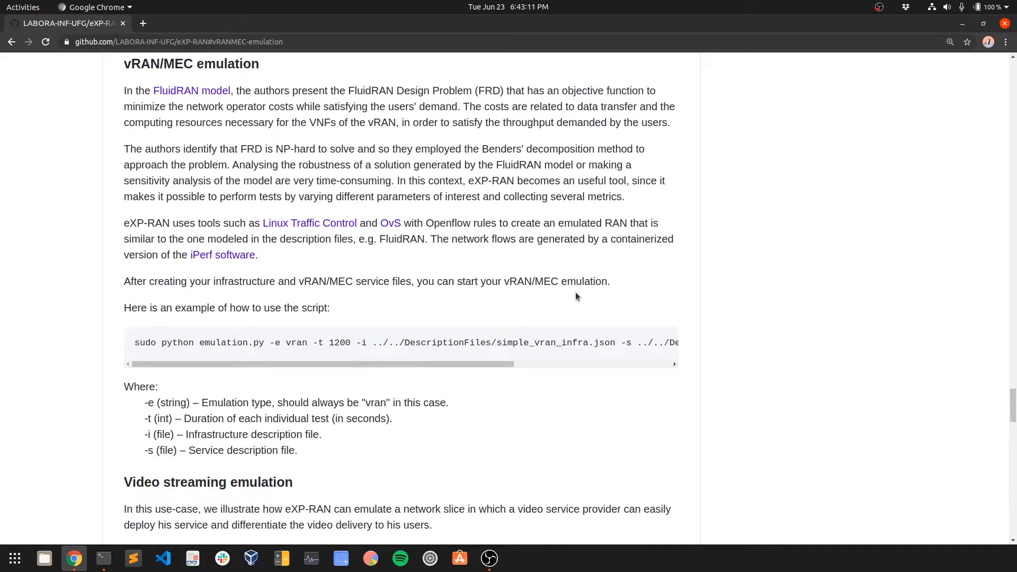
# Step: Select the example 'emulation.py -e vran' command line in the README
pyautogui.moveTo(135, 342); pyautogui.dragTo(504, 342)
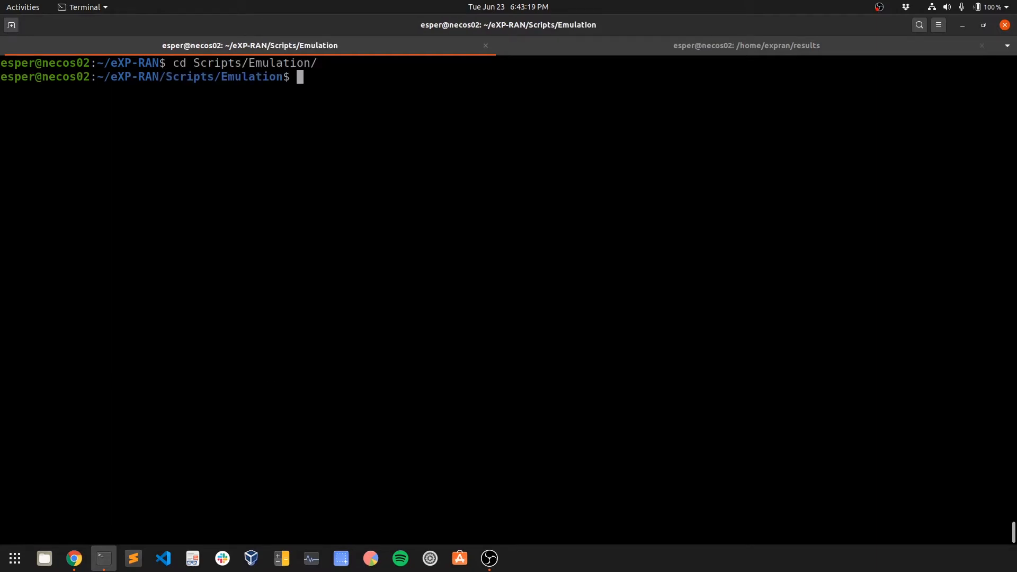
# Step: Run sudo python emulation.py -e vran -t 1200 with the fluidRAN infrastructure and service description files
pyautogui.write('sudo python emulation.py -e vran -t 1200 -i ../../DescriptionFiles/fluidRAN_Infra.json -s ../../DescriptionFiles/fluidRAN_services.json')
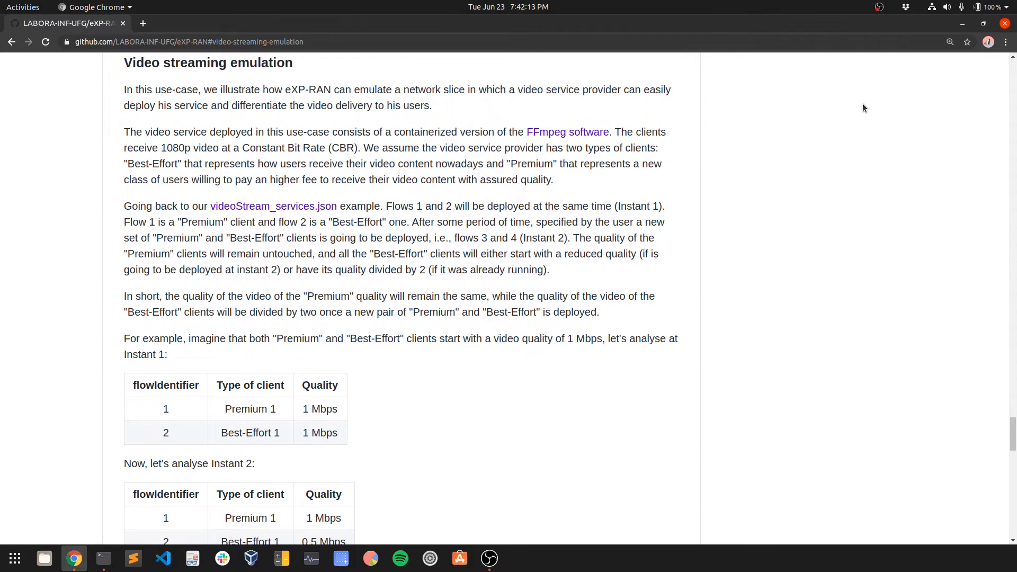
# Step: Scroll the README to the Video streaming emulation example command
pyautogui.scroll(-3)
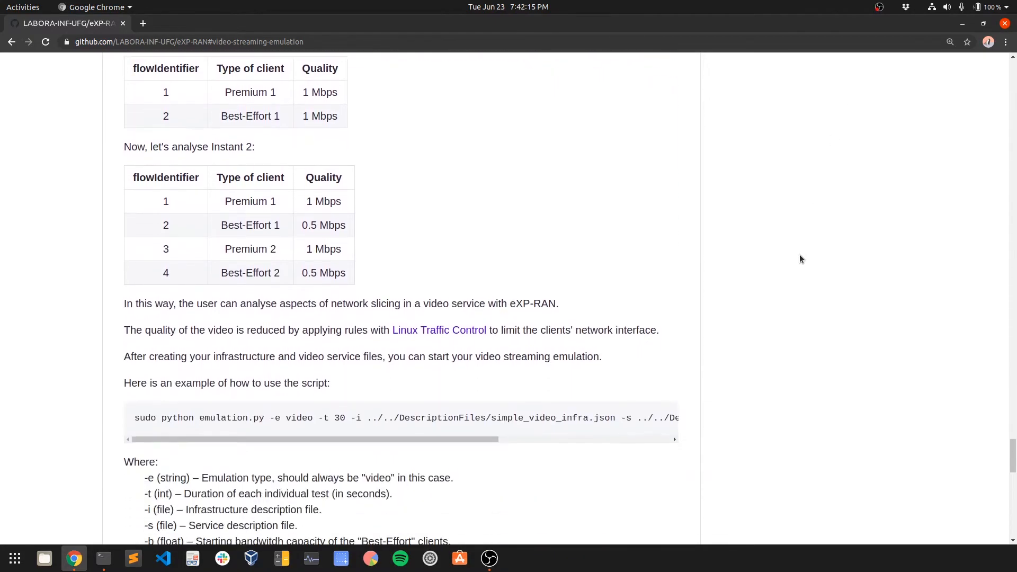
pyautogui.scroll(-3)
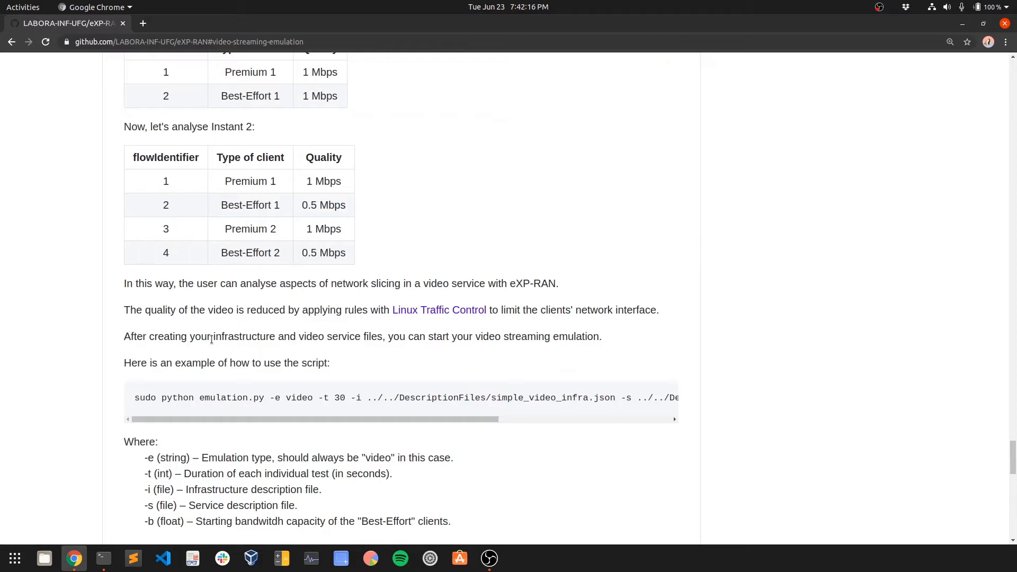
pyautogui.moveTo(136, 402)
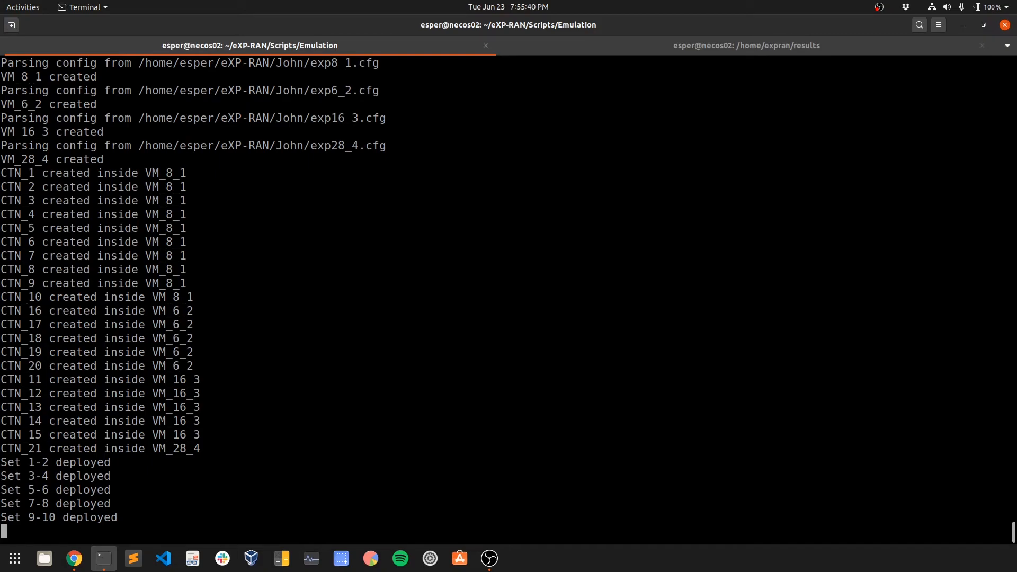
# Step: Return to the tutorial while the video emulation deploys its VMs, containers and flow sets 1–10
pyautogui.click(74, 558)
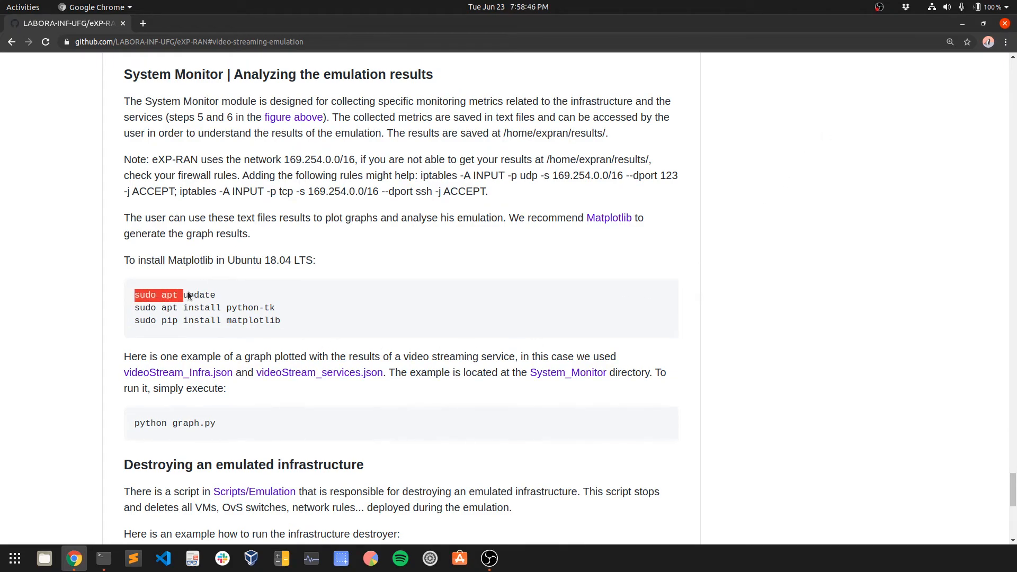
# Step: Run sudo apt update, sudo apt install python-tk and sudo pip install matplotlib, all already satisfied
pyautogui.click(103, 558)
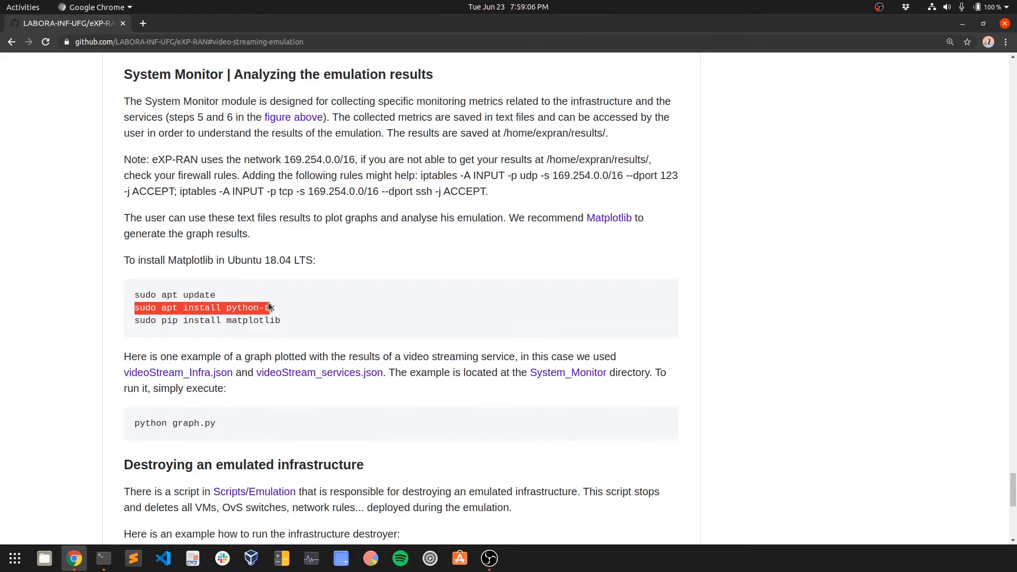
pyautogui.click(102, 558)
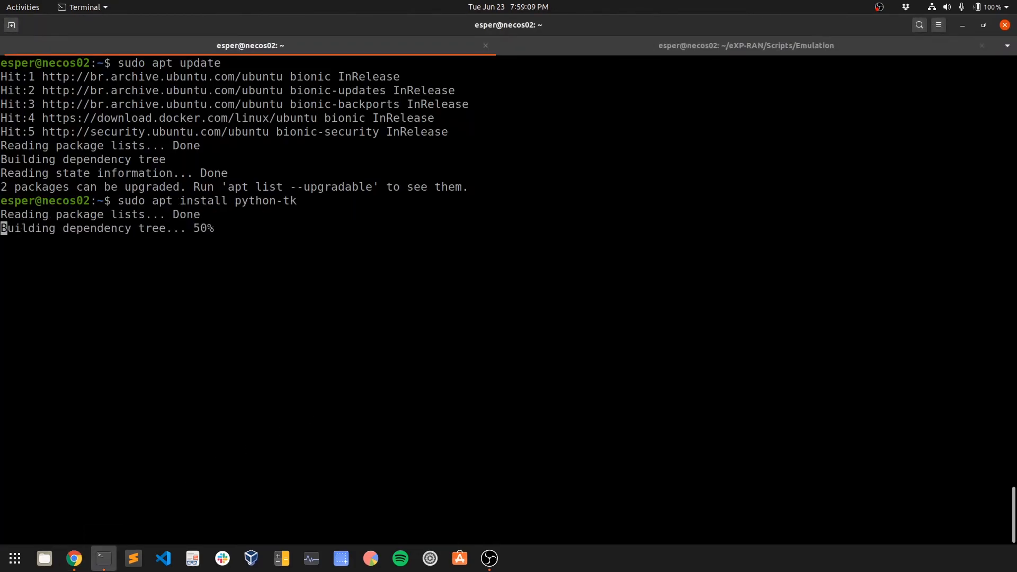
pyautogui.click(74, 558)
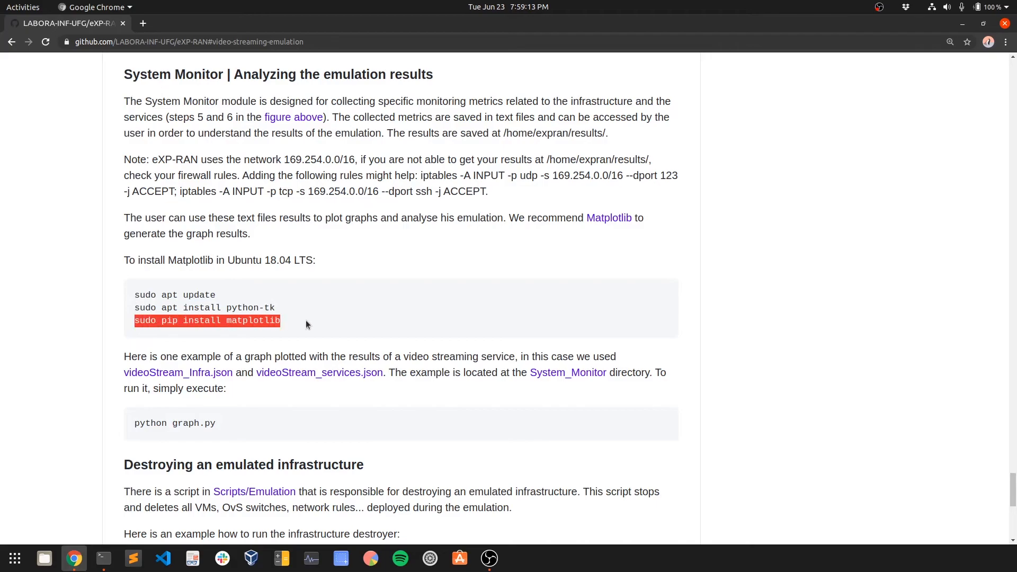
pyautogui.click(102, 559)
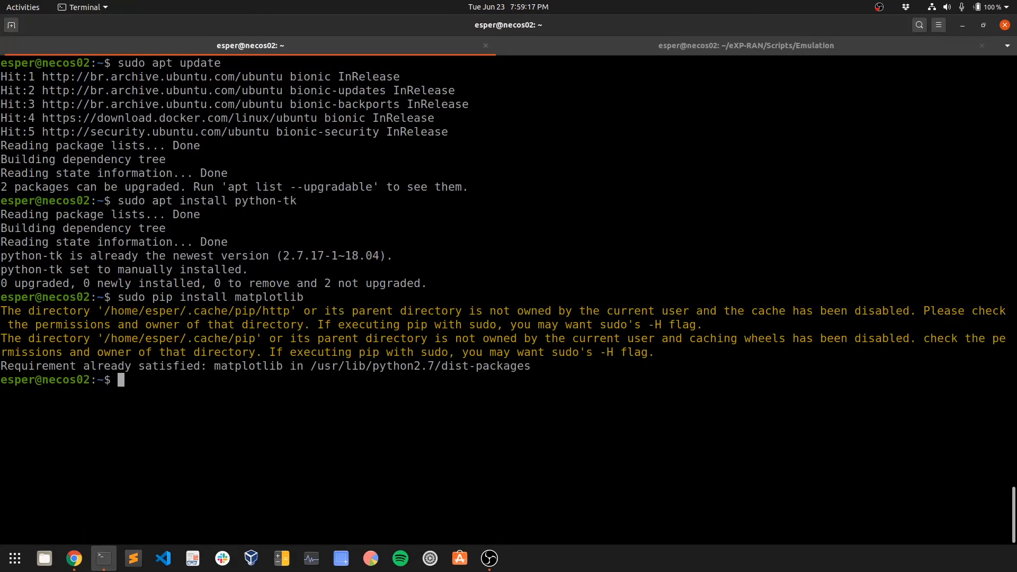
pyautogui.click(74, 559)
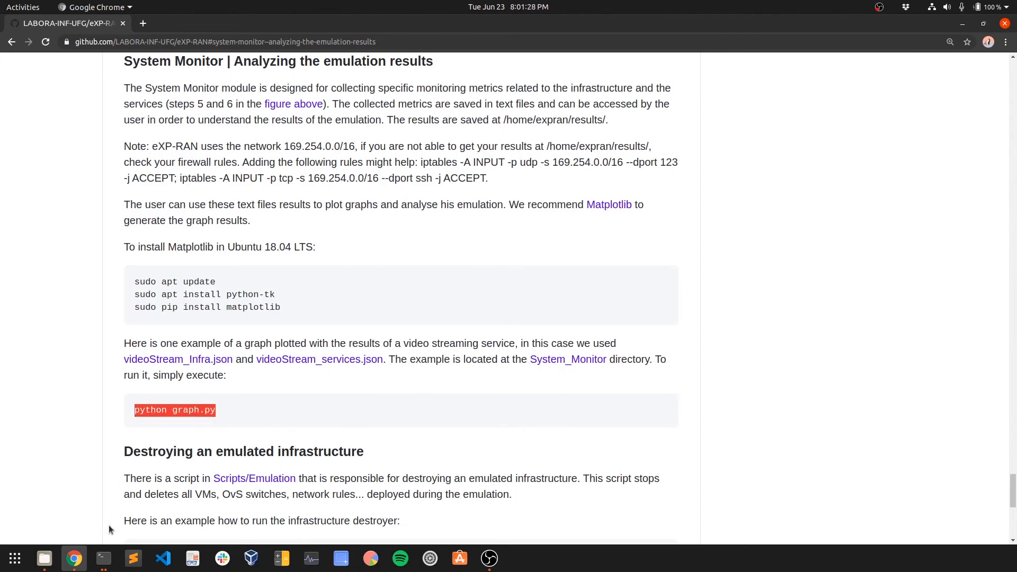
# Step: Run python graph.py from eXP-RAN/Scripts/System_Monitor
pyautogui.click(103, 558)
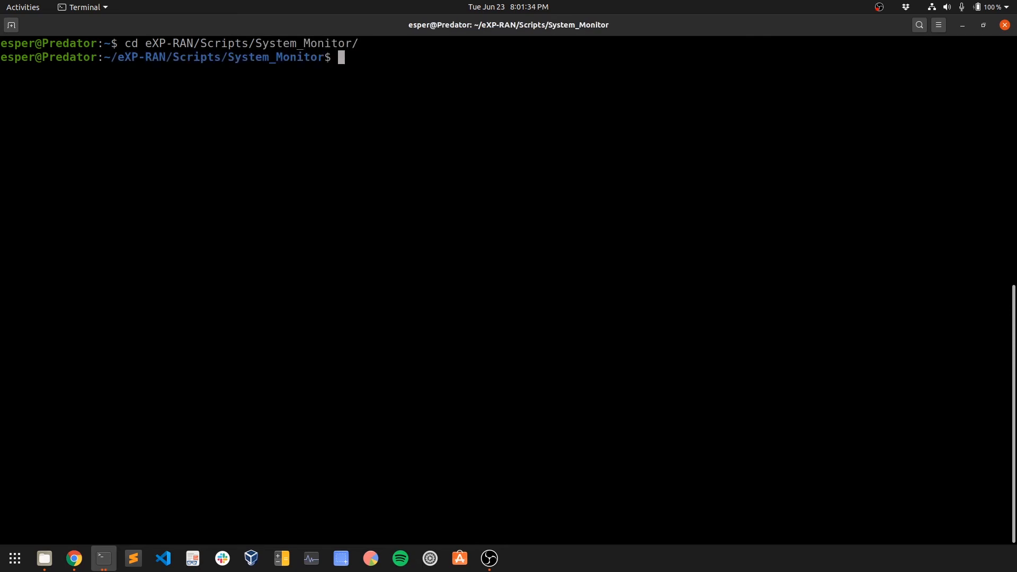
pyautogui.write('python graph.py')
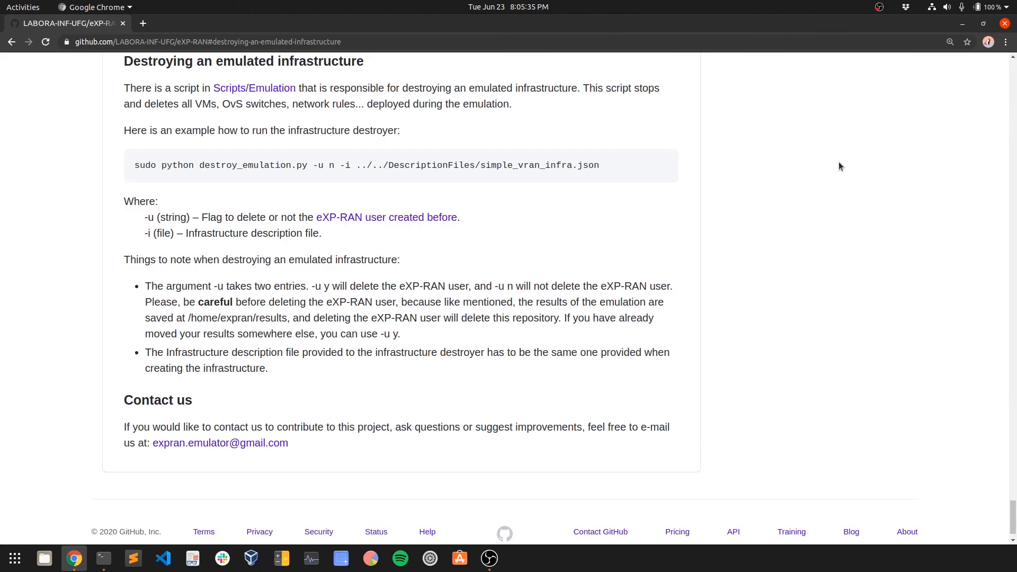
# Step: Run sudo python destroy_emulation.py -u n -i ../../DescriptionFiles/videoStream_Infra.json to destroy the infrastructure
pyautogui.doubleClick(145, 165)
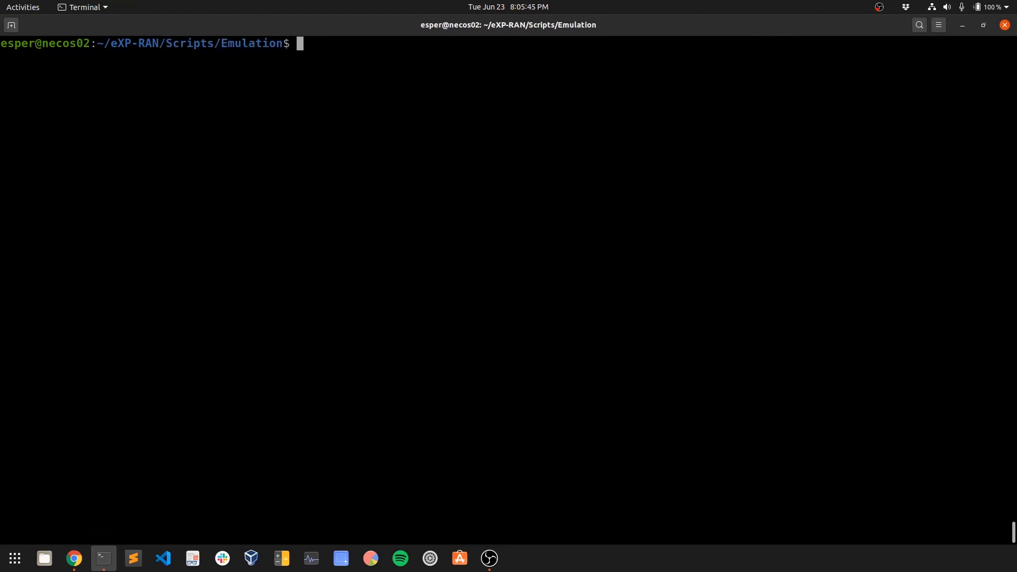
pyautogui.write('sudo python destroy_emulation.py -u n -i ../../DescriptionFiles/videoStream_Infra.json')
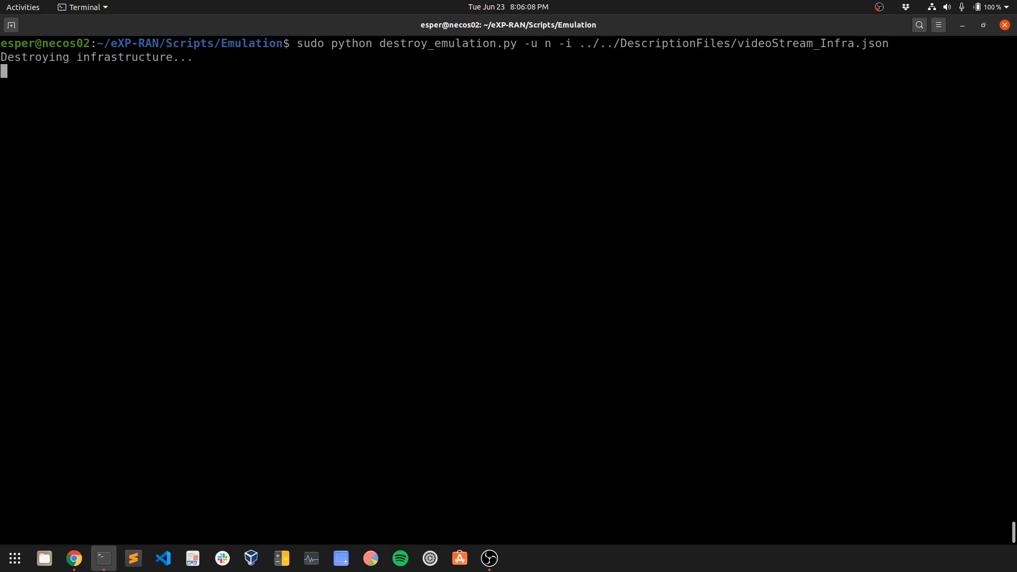